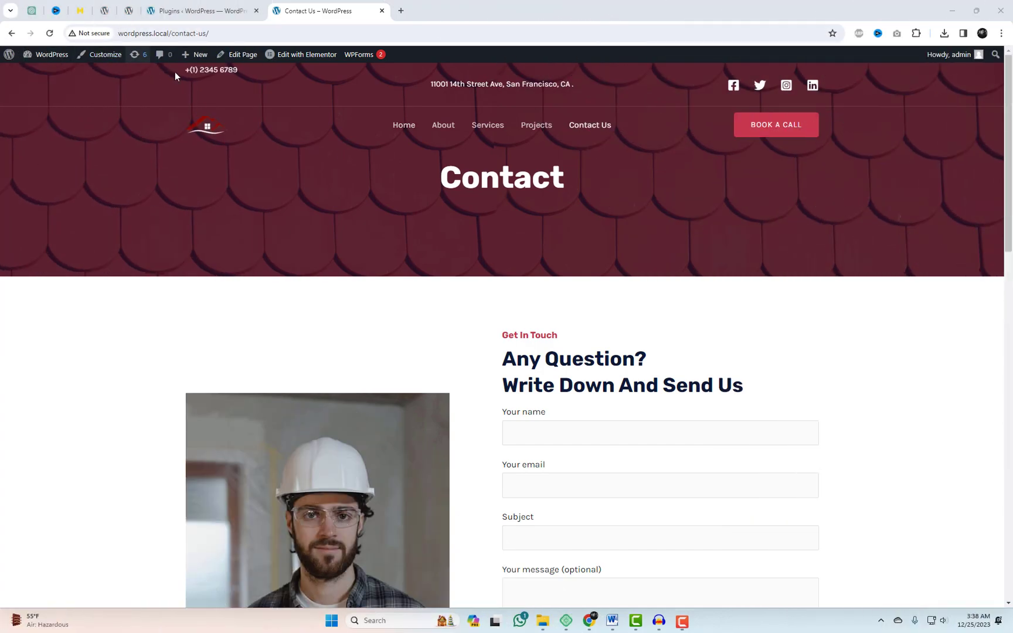
Leave the contact page for the Plugins list and select the 'Lead info with country for Contact Form 7' name.
scroll("down", 3)
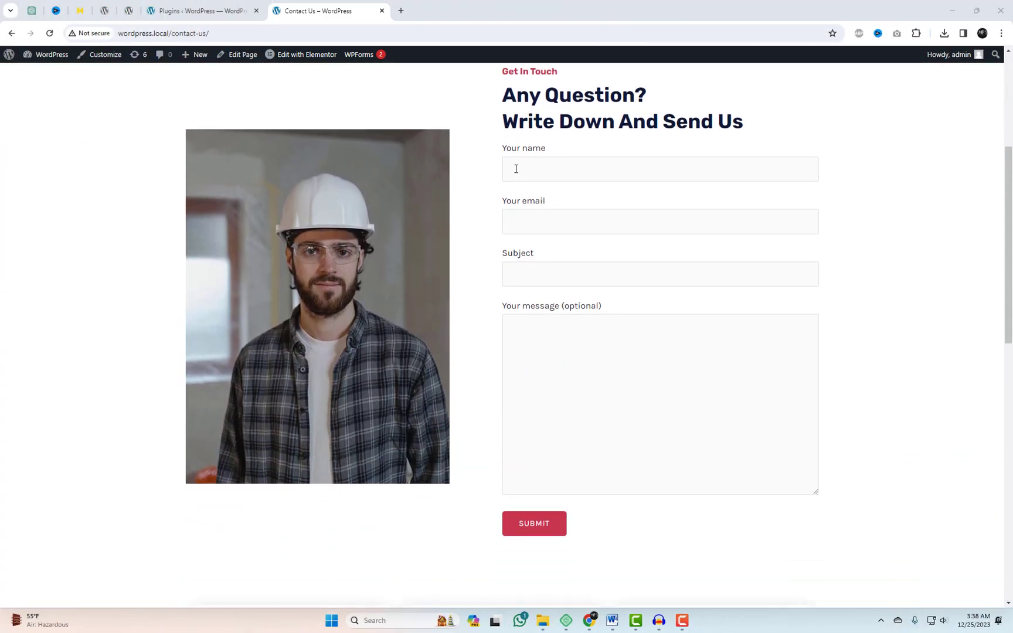
left_click(660, 401)
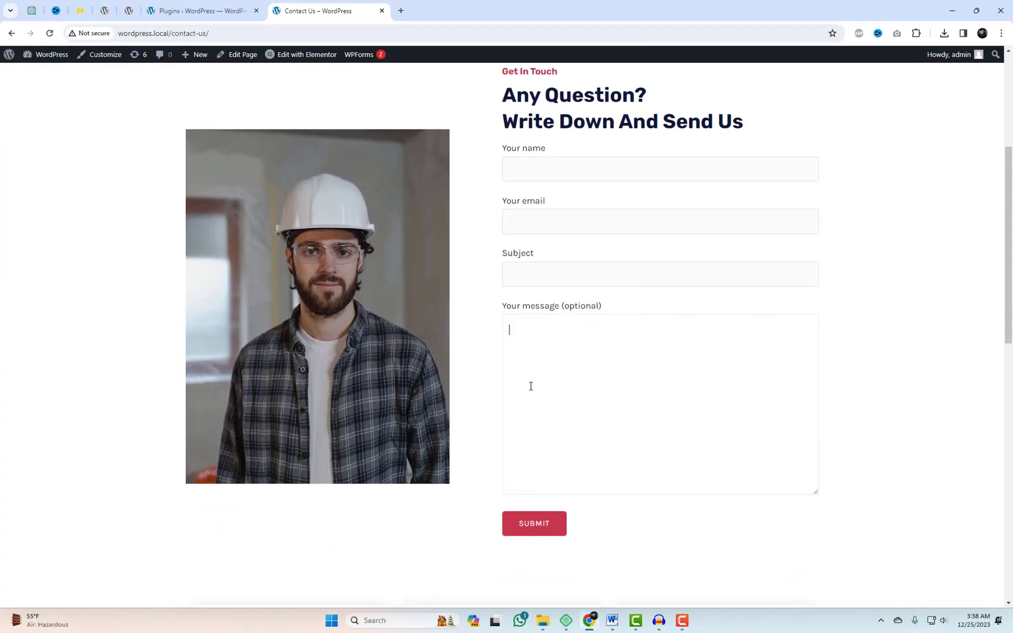
left_click(197, 11)
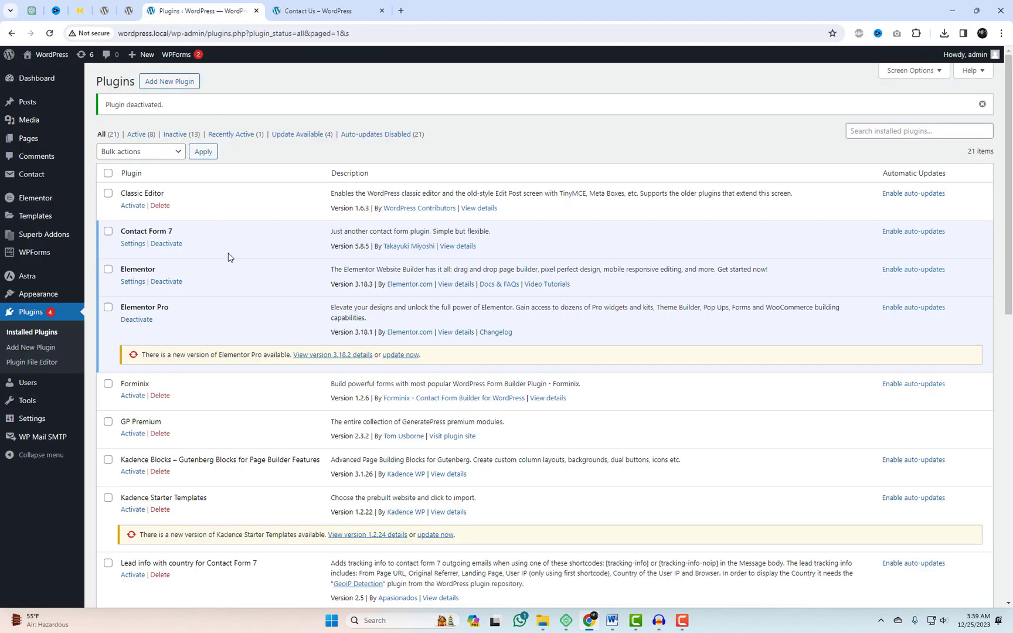
double_click(146, 231)
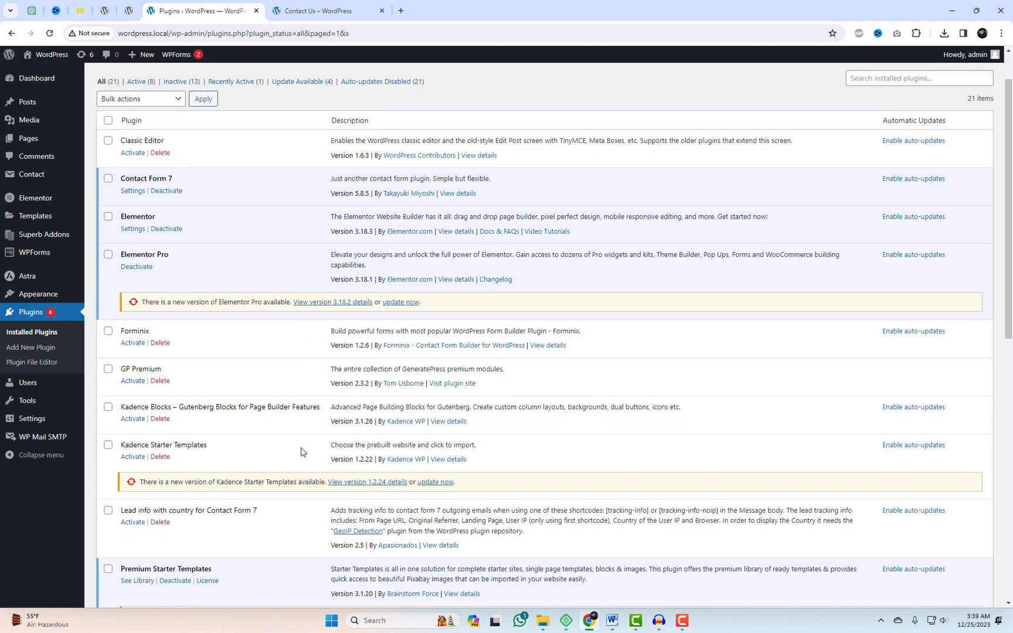
double_click(188, 510)
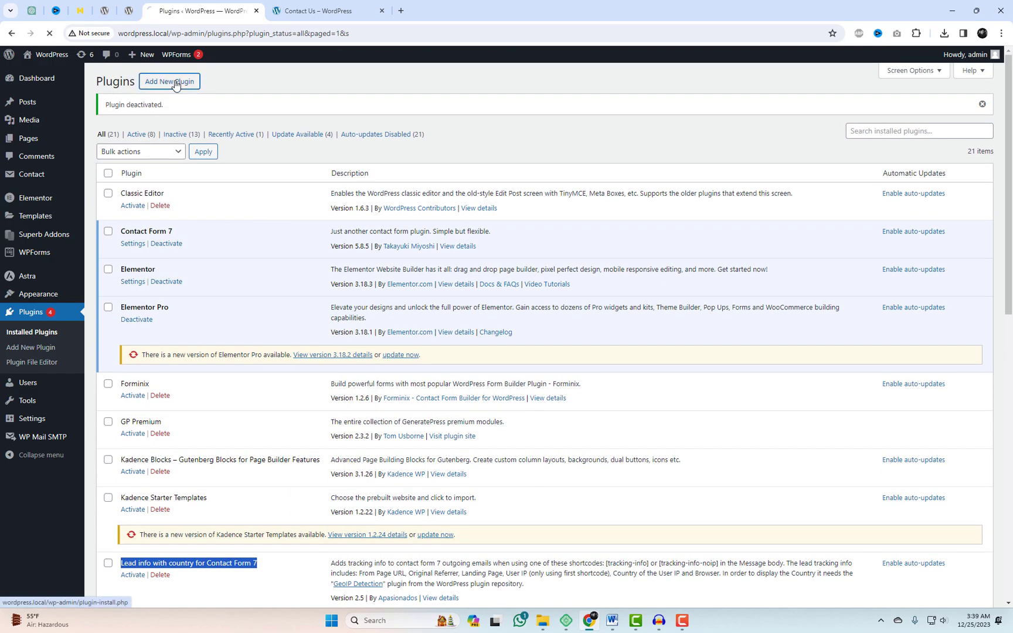
Search Add New for the Lead info plugin and activate it.
left_click(169, 81)
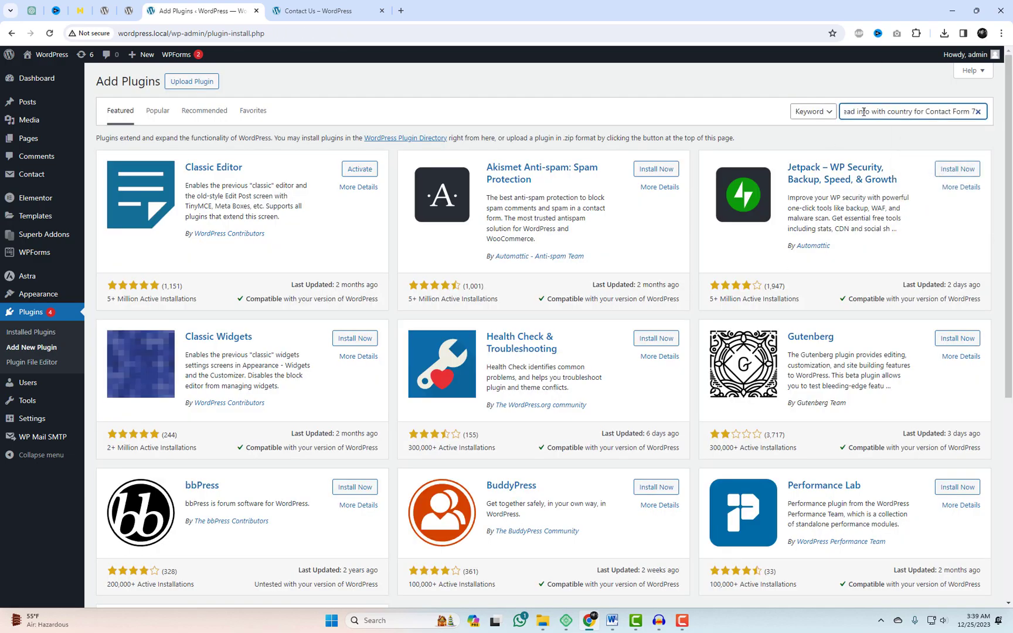
key("Return")
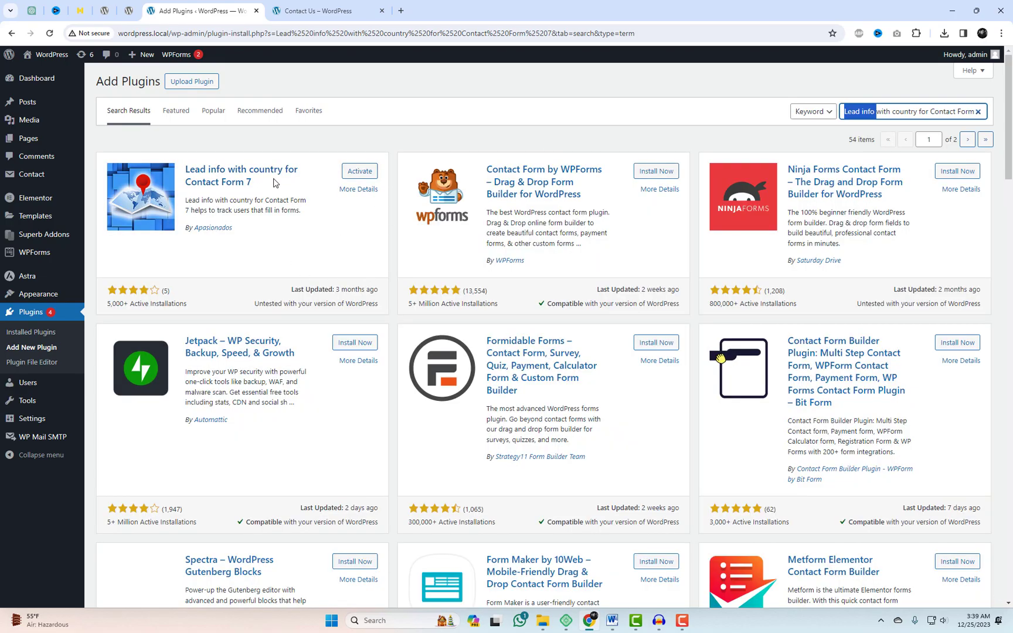
left_click(359, 171)
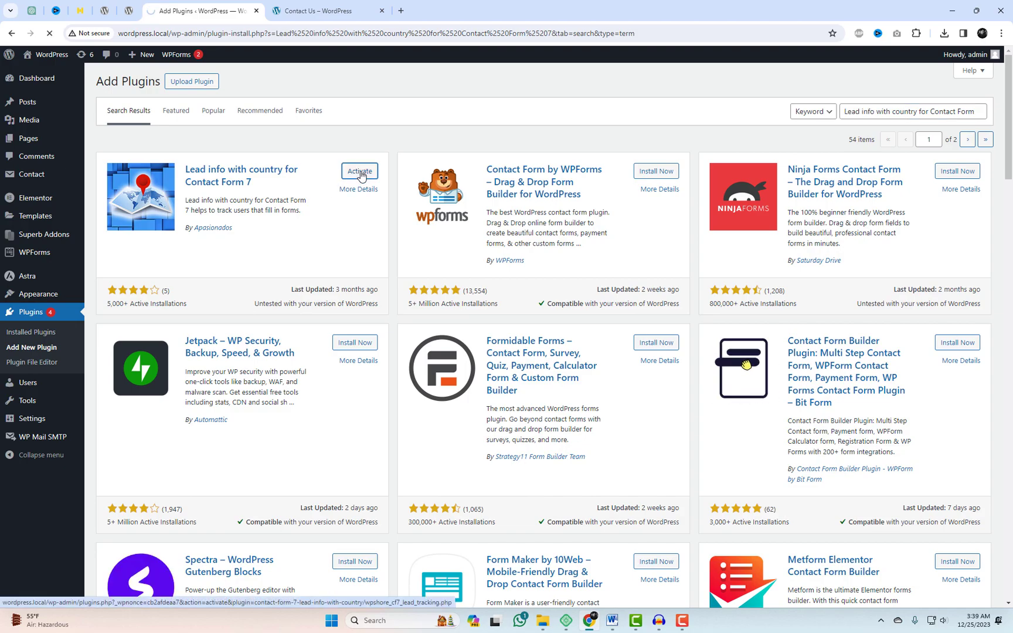
left_click(359, 171)
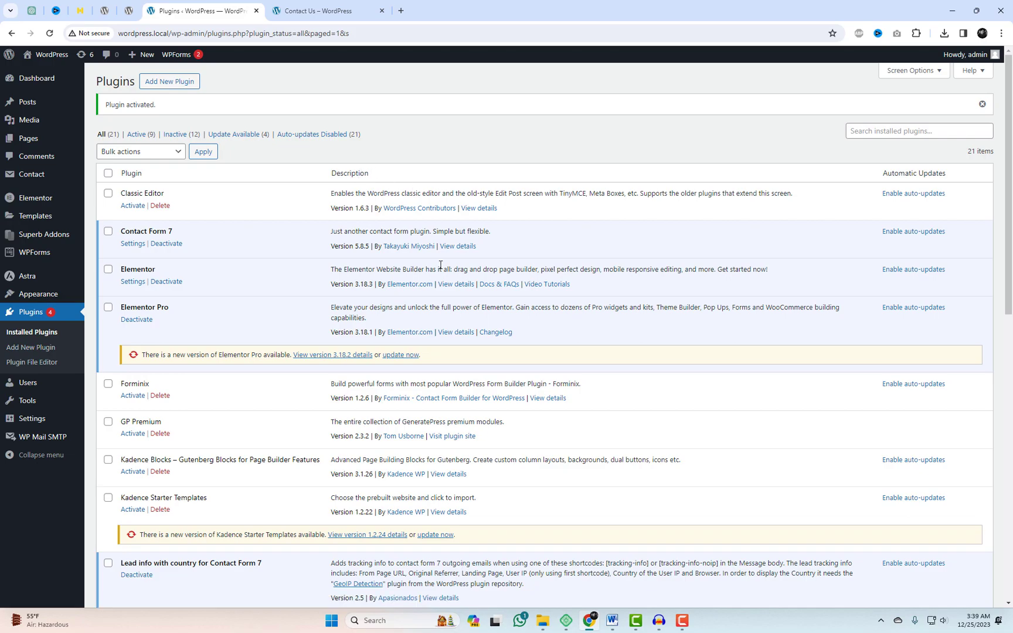
Follow the recommended GeoIP Detection link in the plugin's description.
scroll("down", 3)
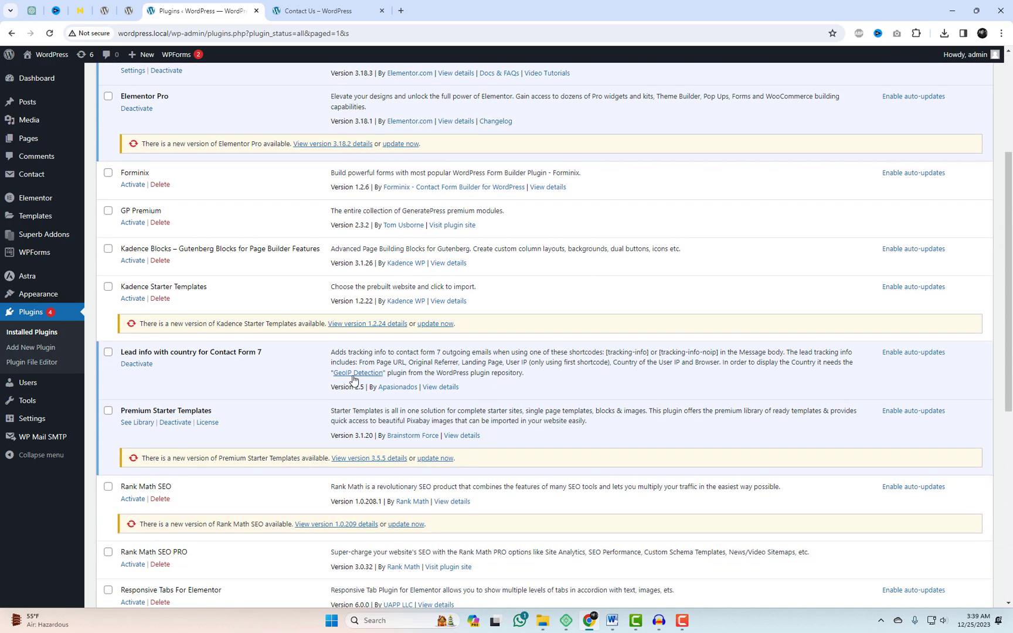
mouse_move(724, 363)
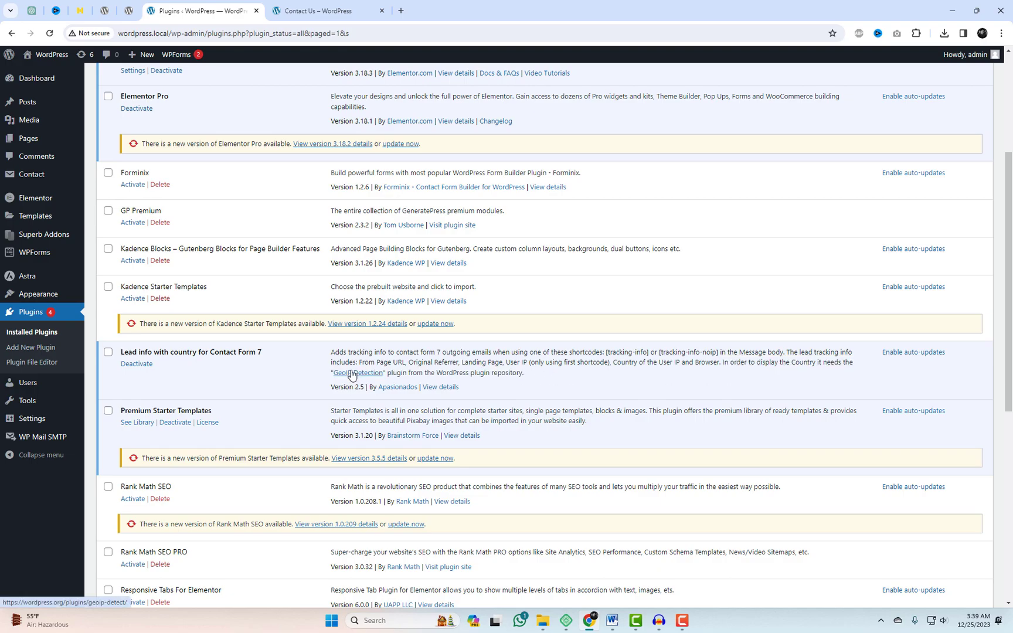
left_click(358, 373)
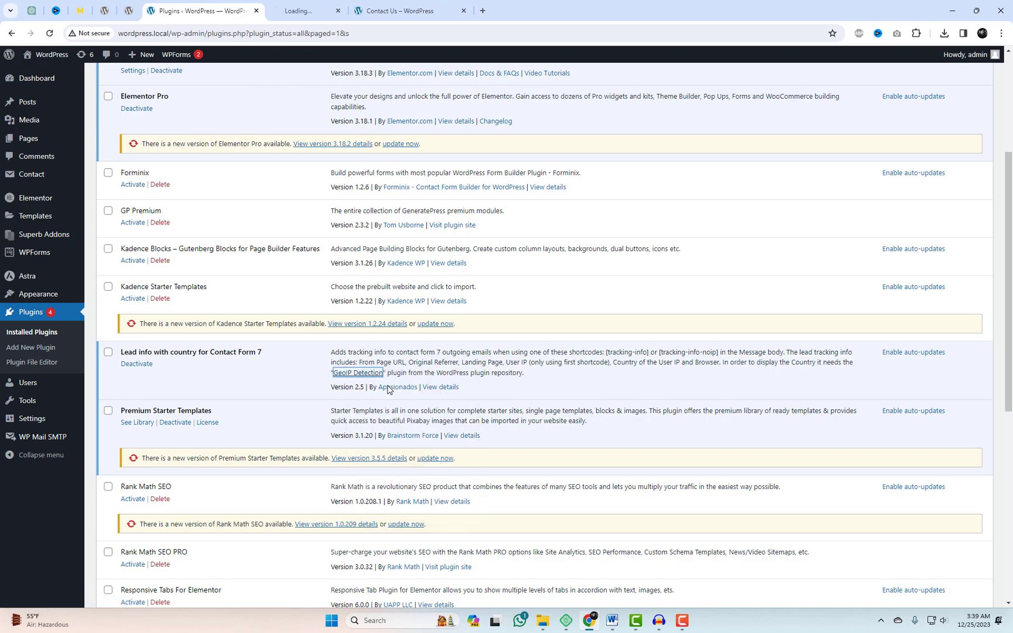
Select the Geolocation IP Detection title on WordPress.org and return to the site's Plugins list.
left_click(356, 373)
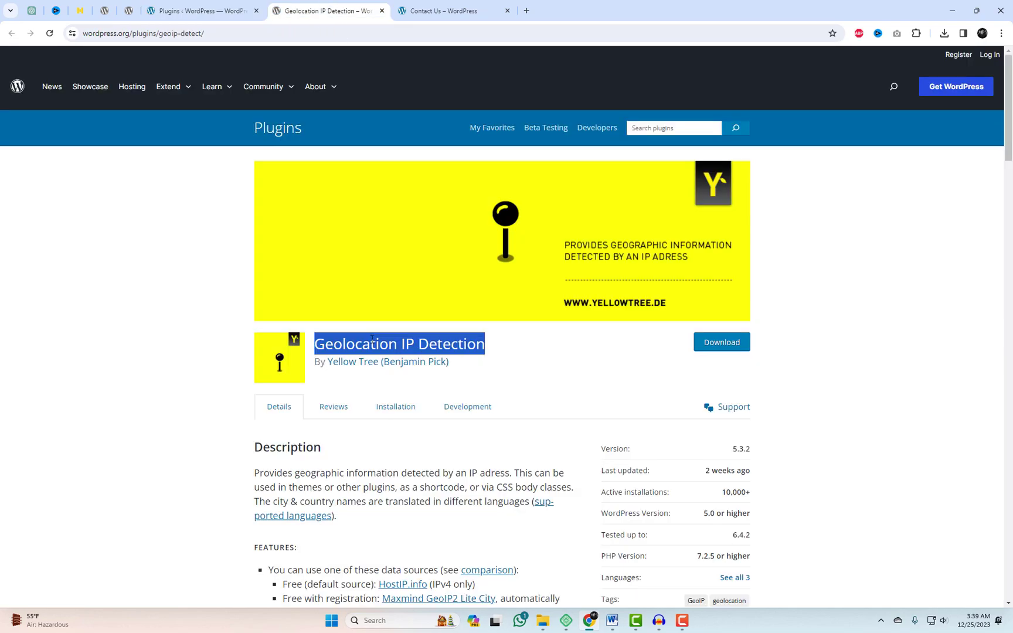
left_click(201, 11)
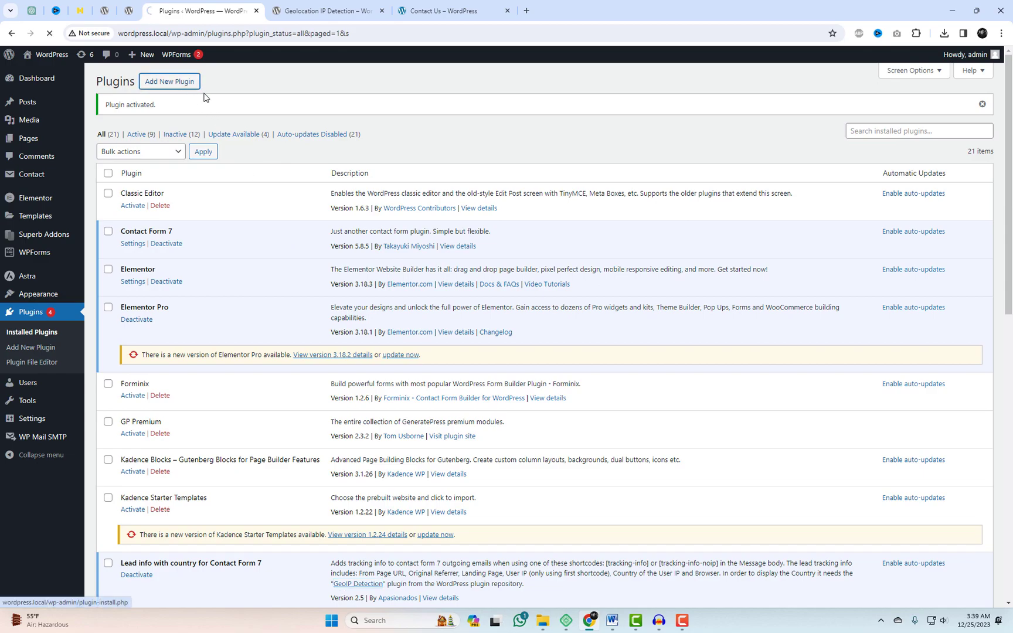
Install and activate the Geolocation IP Detection plugin from Add New.
left_click(169, 81)
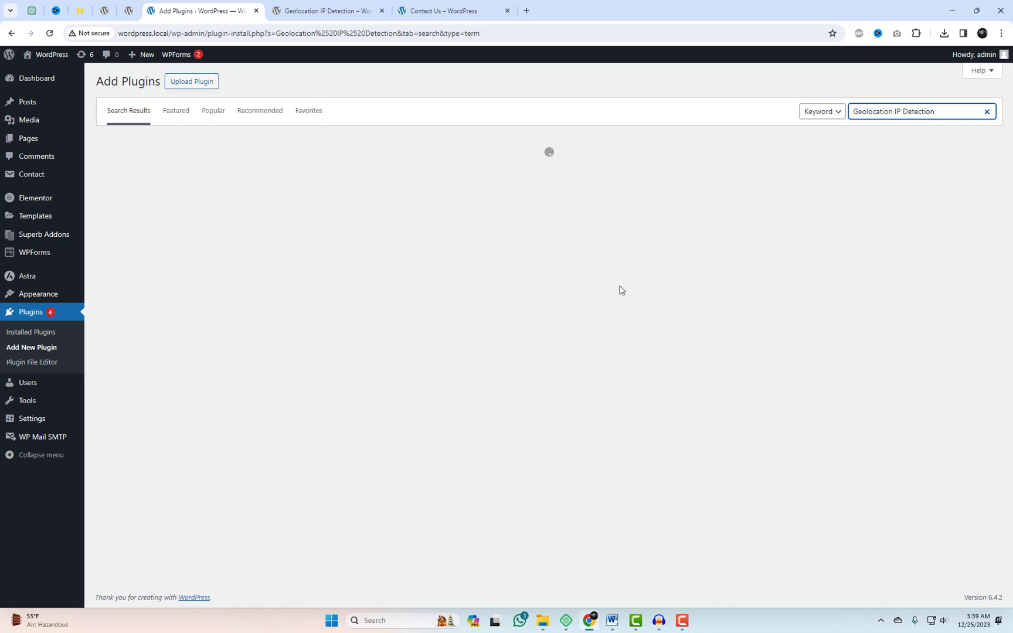
left_click(350, 171)
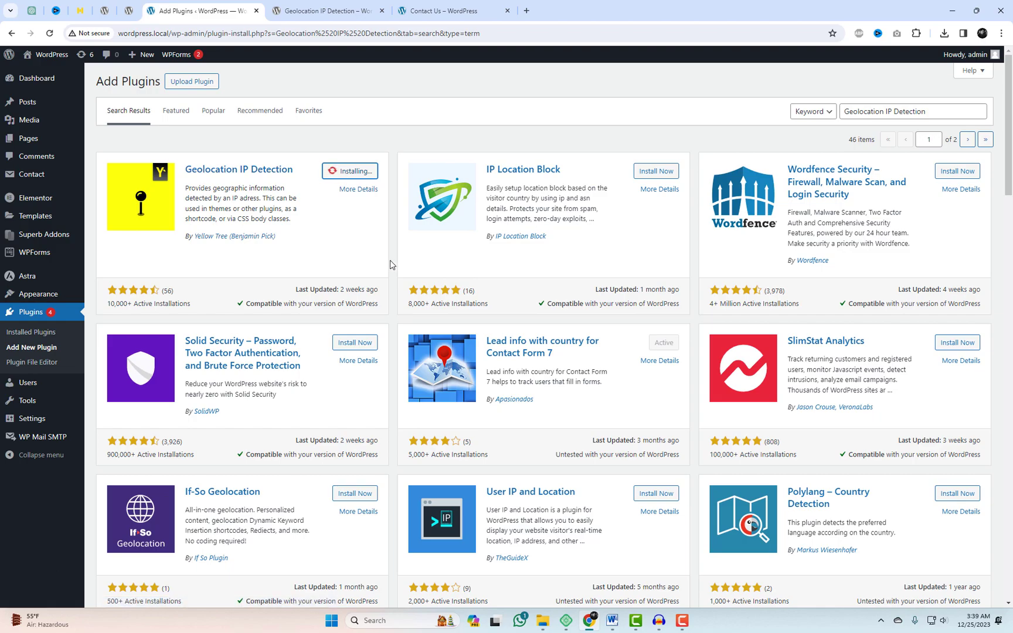
mouse_move(358, 233)
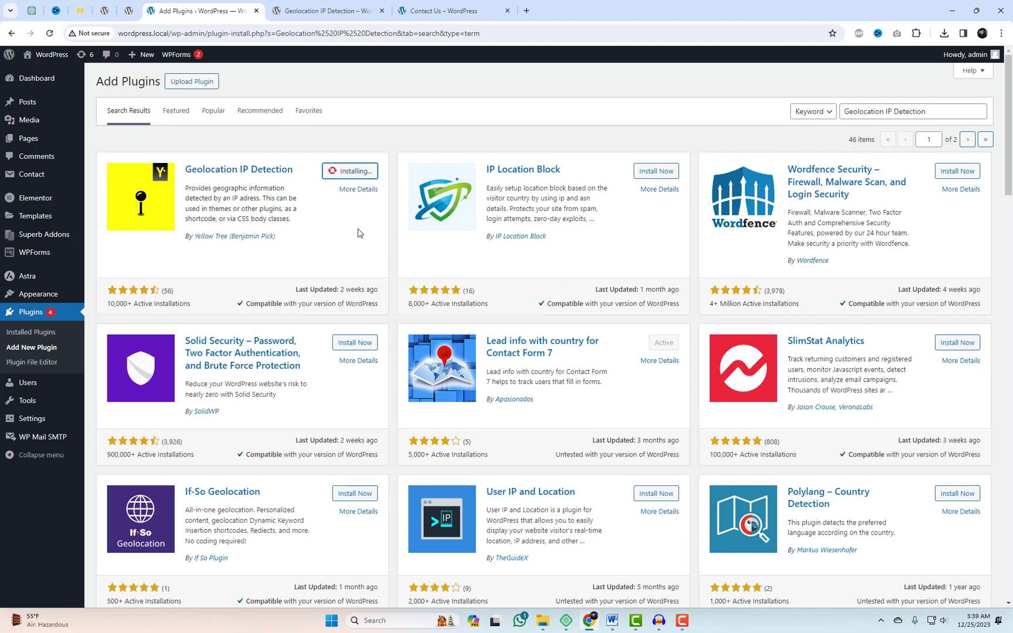
mouse_move(310, 205)
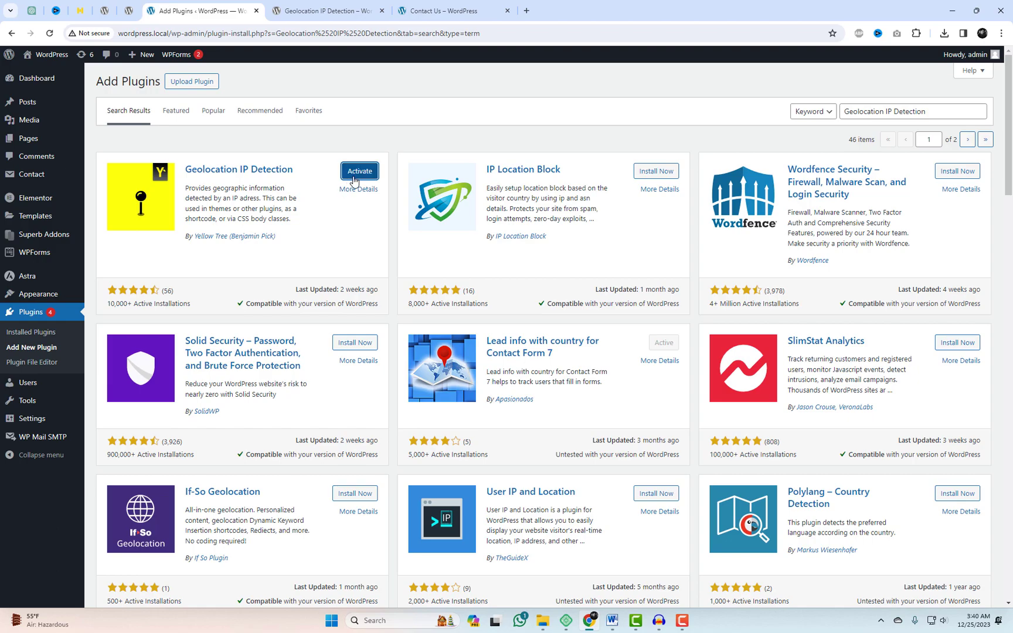
left_click(359, 170)
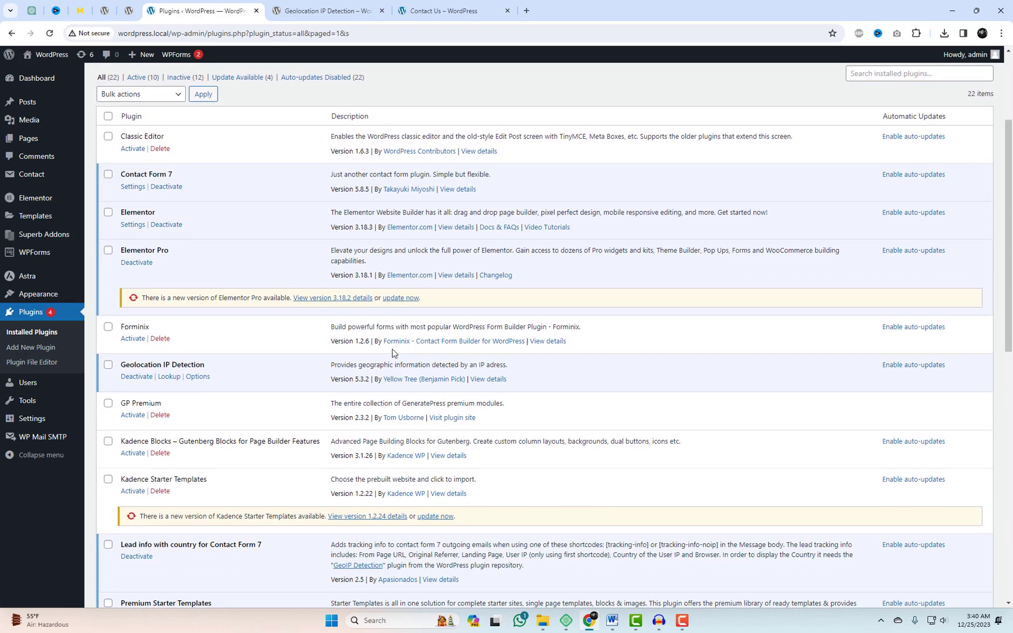
Select the [tracking-info] shortcode in the Lead info plugin's description.
scroll("down", 3)
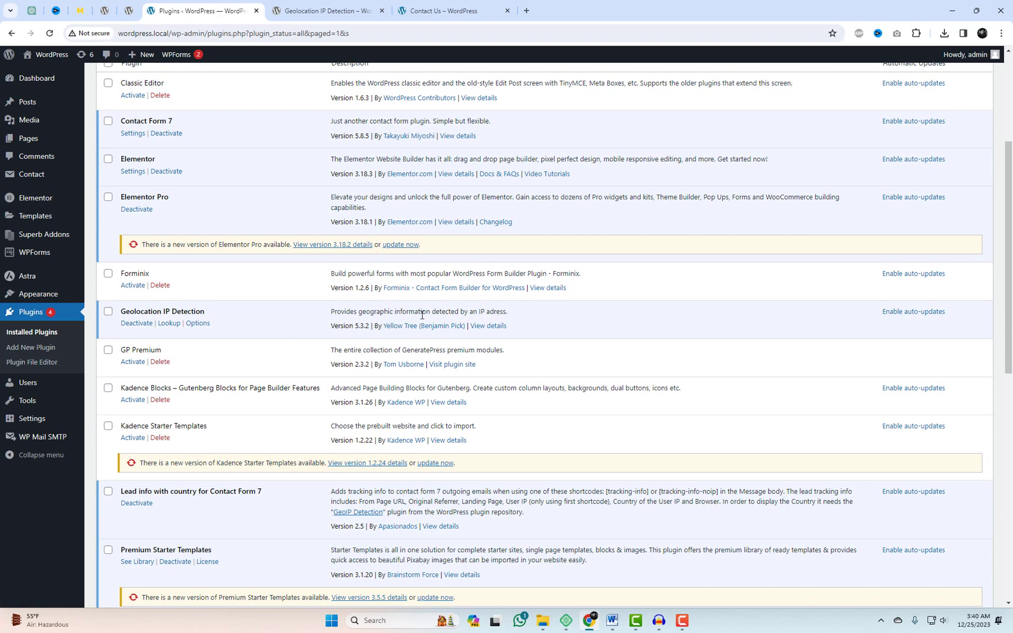
scroll("down", 3)
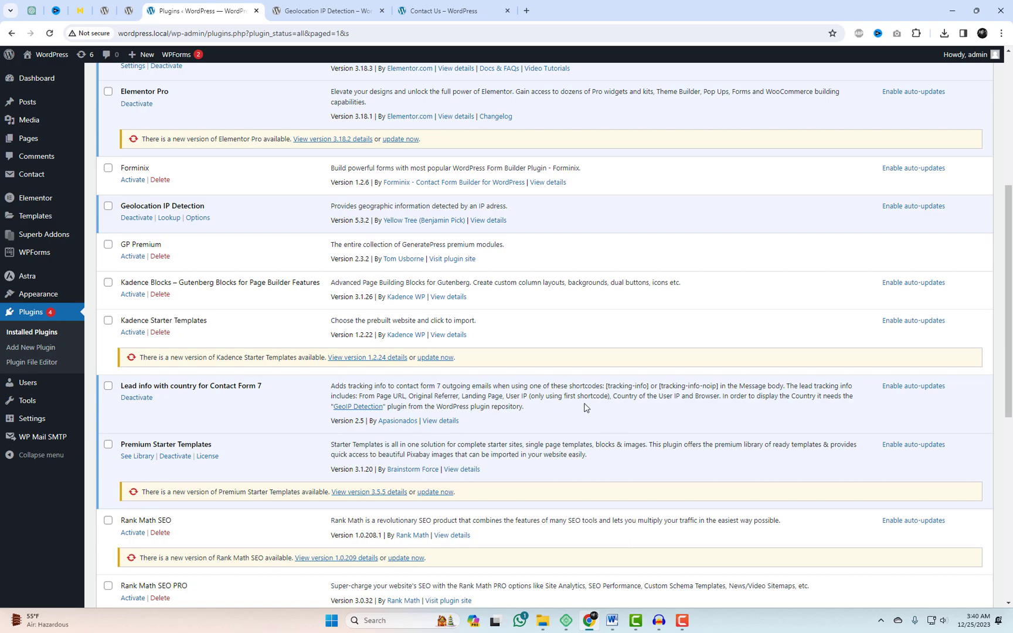
double_click(626, 386)
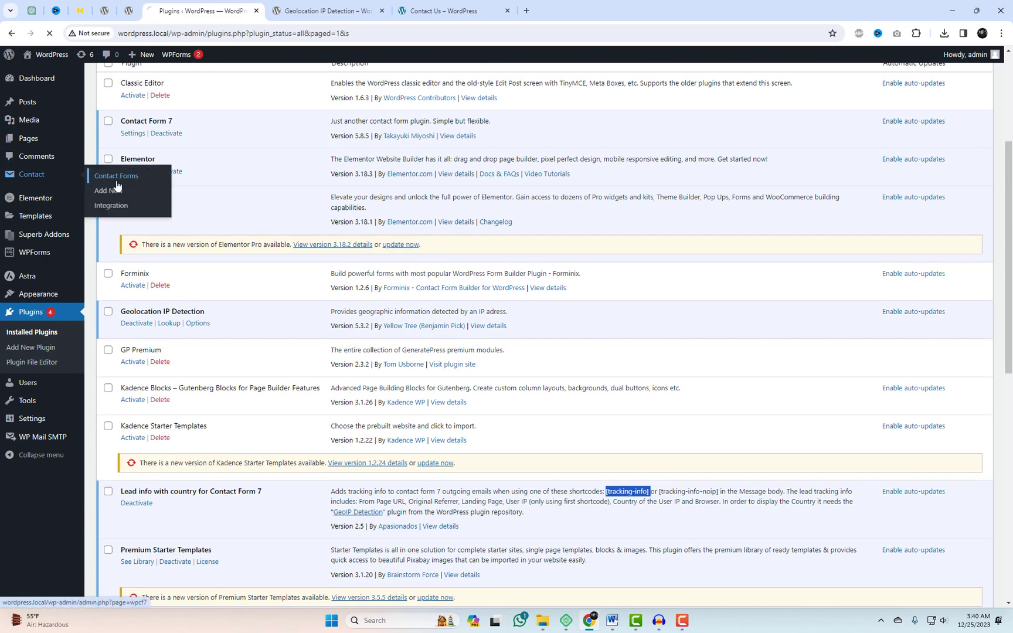
Create a new Contact Form 7 form titled 'New Form' from Contact Forms.
left_click(116, 176)
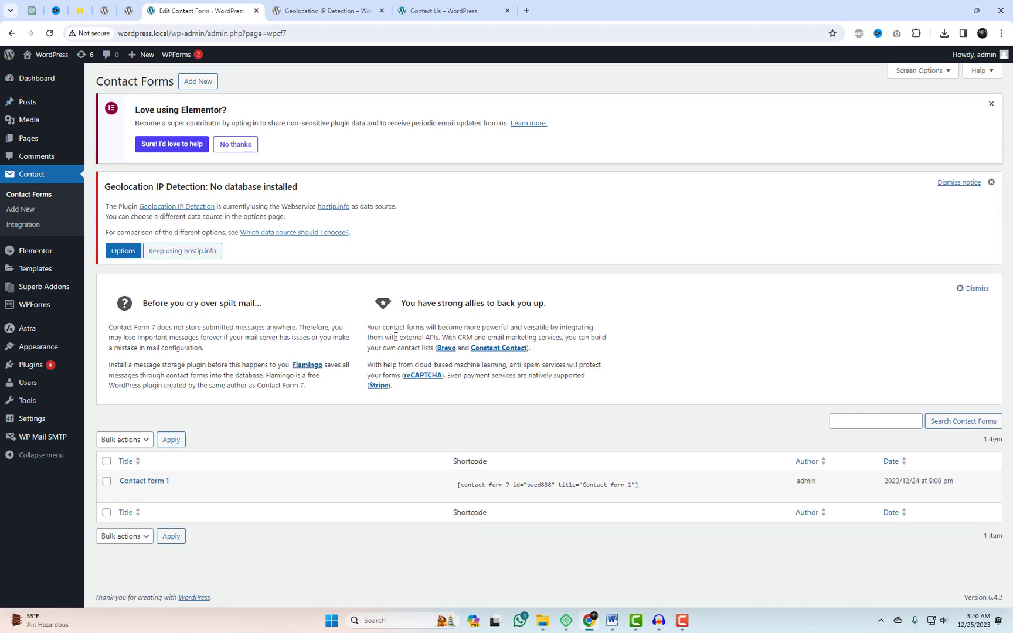
left_click(198, 81)
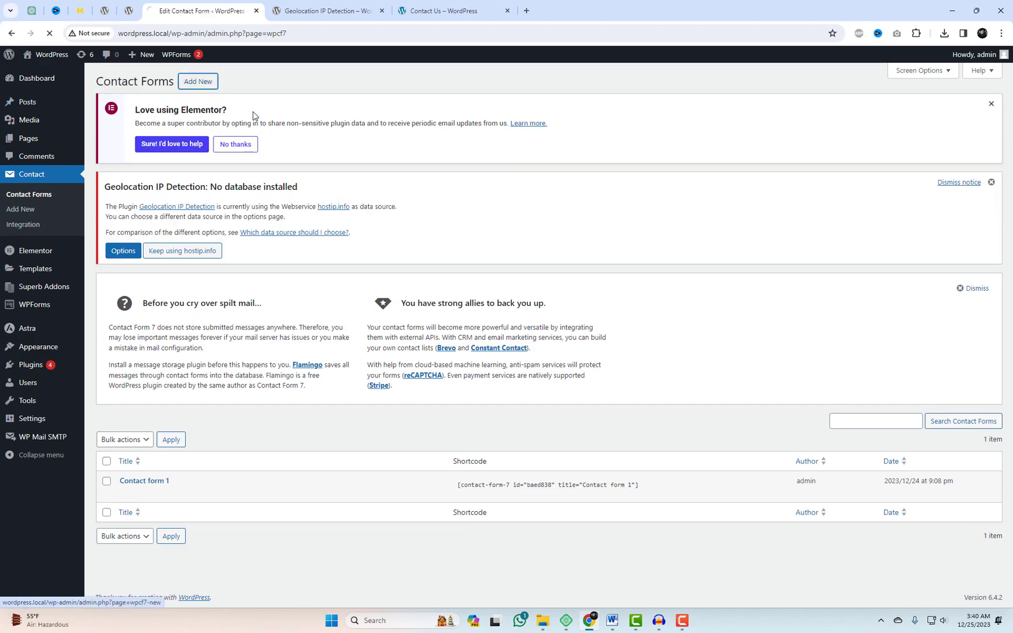
left_click(198, 81)
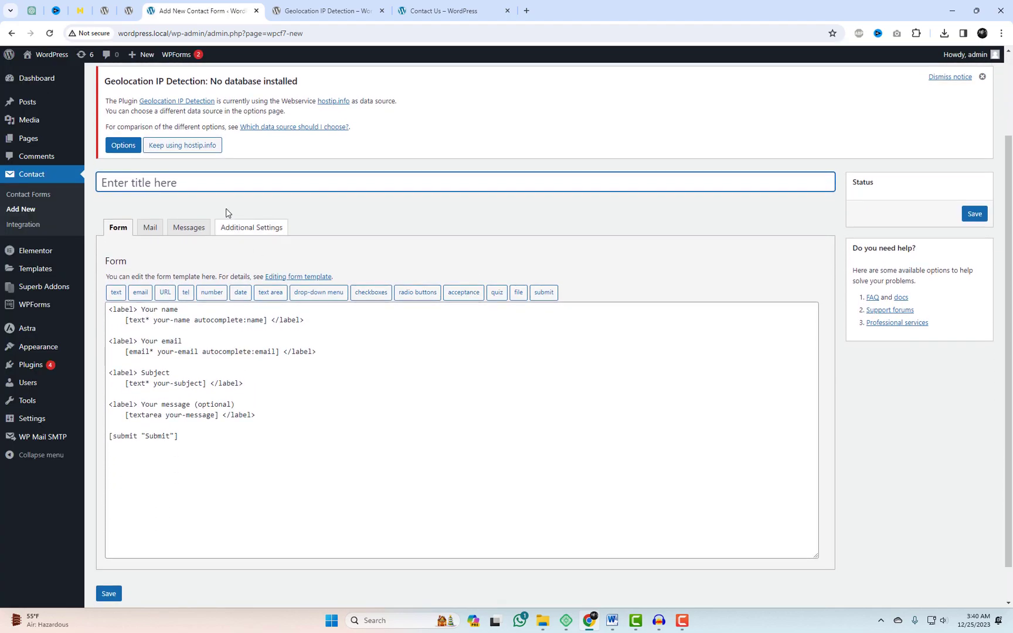
type("n")
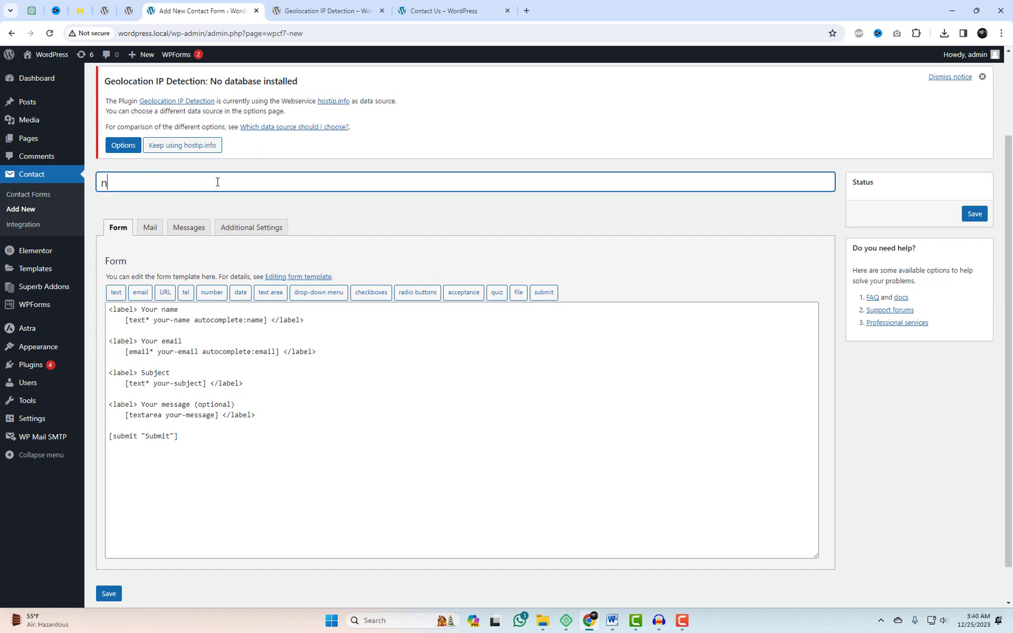
type("N")
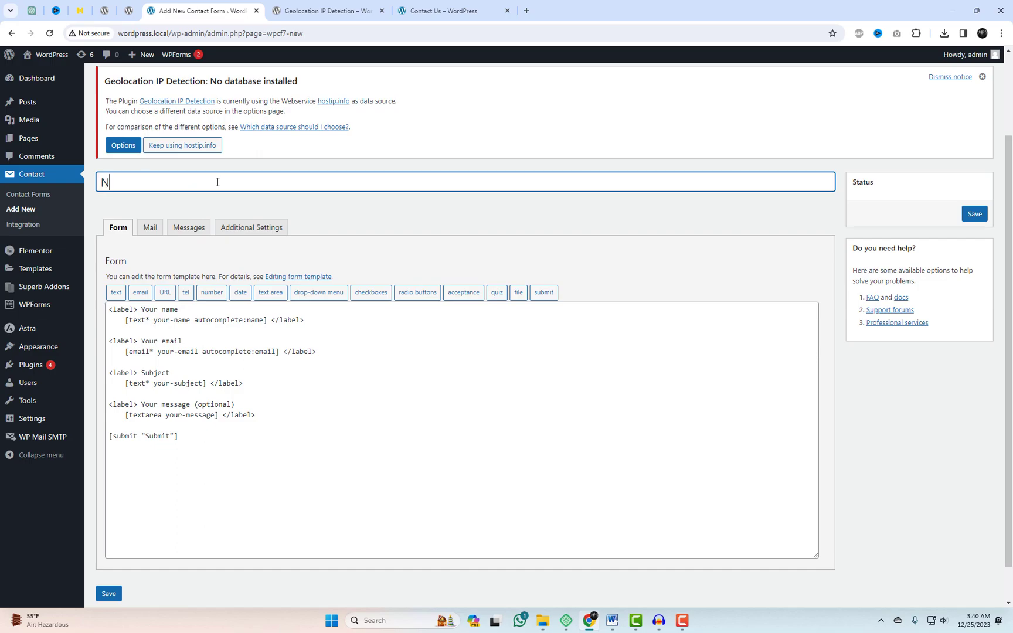
type("ew Form")
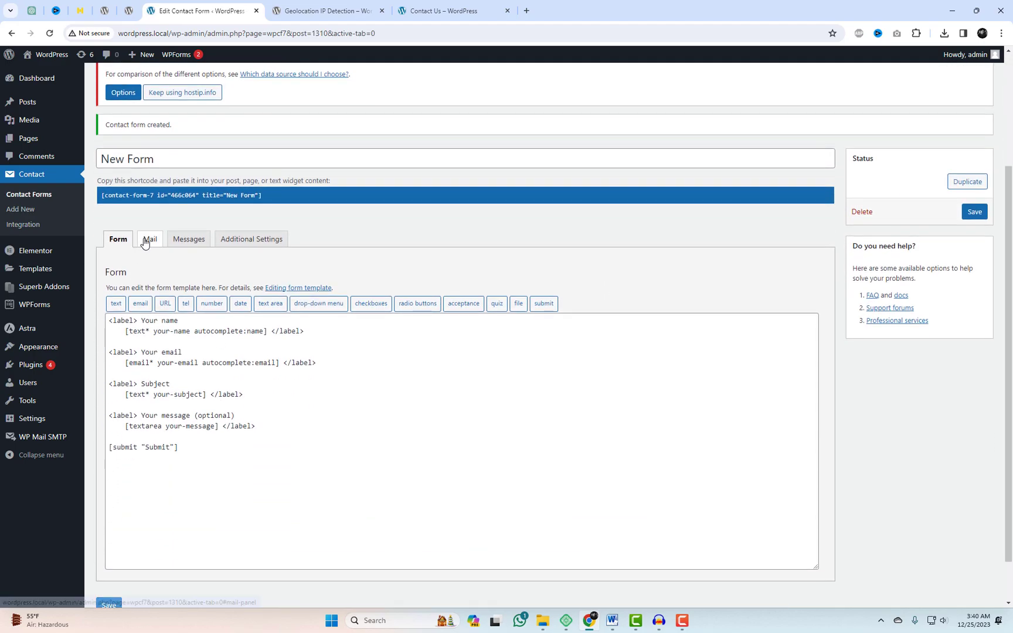
Add [tracking-info] below [your-message] in the Mail message body.
left_click(149, 238)
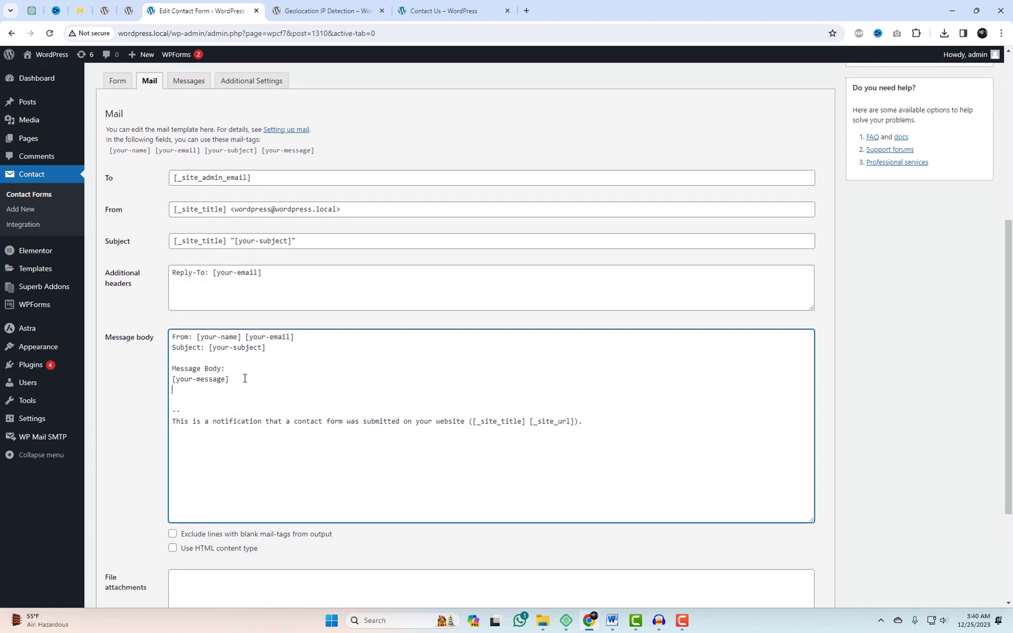
type("[tracking-info]")
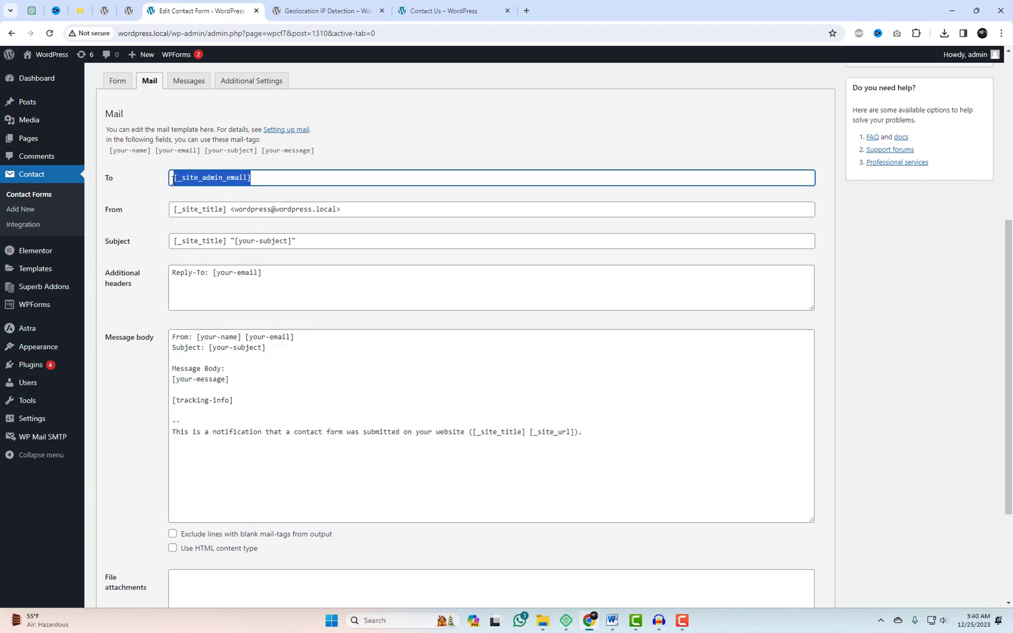
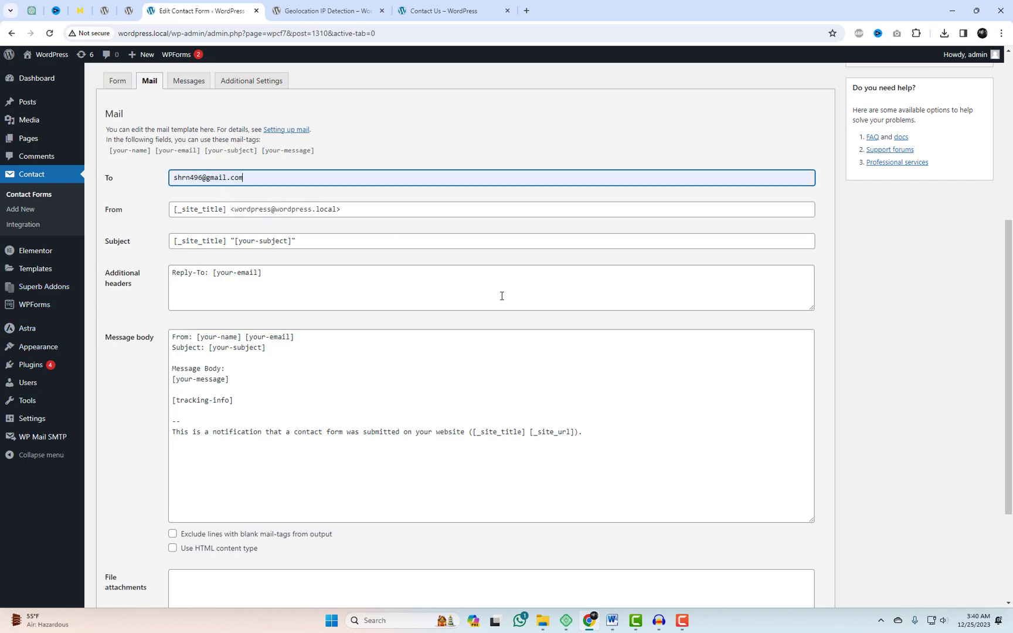
left_click(974, 264)
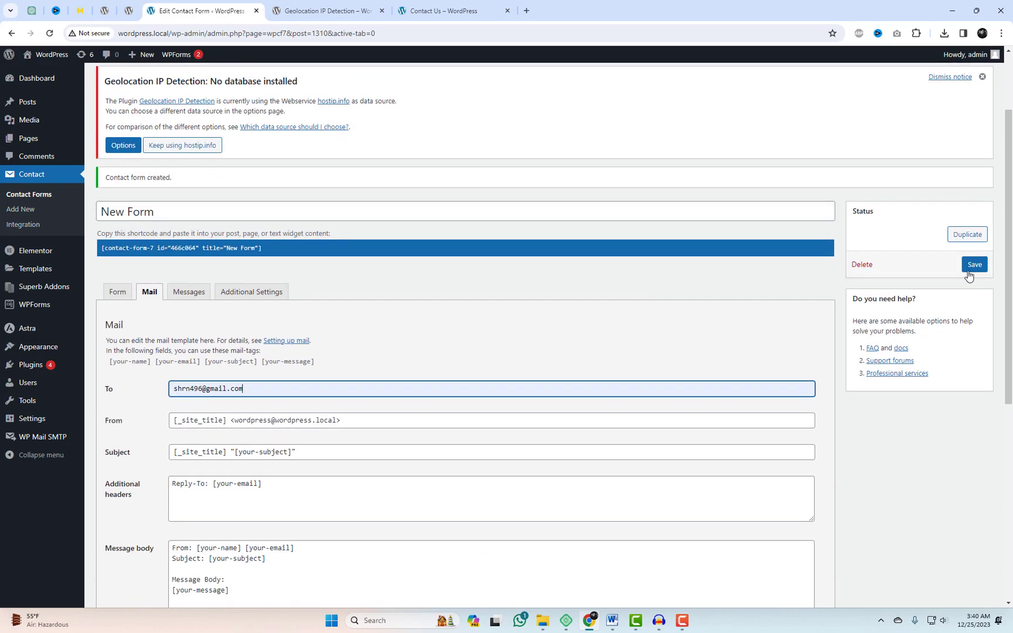
left_click(973, 264)
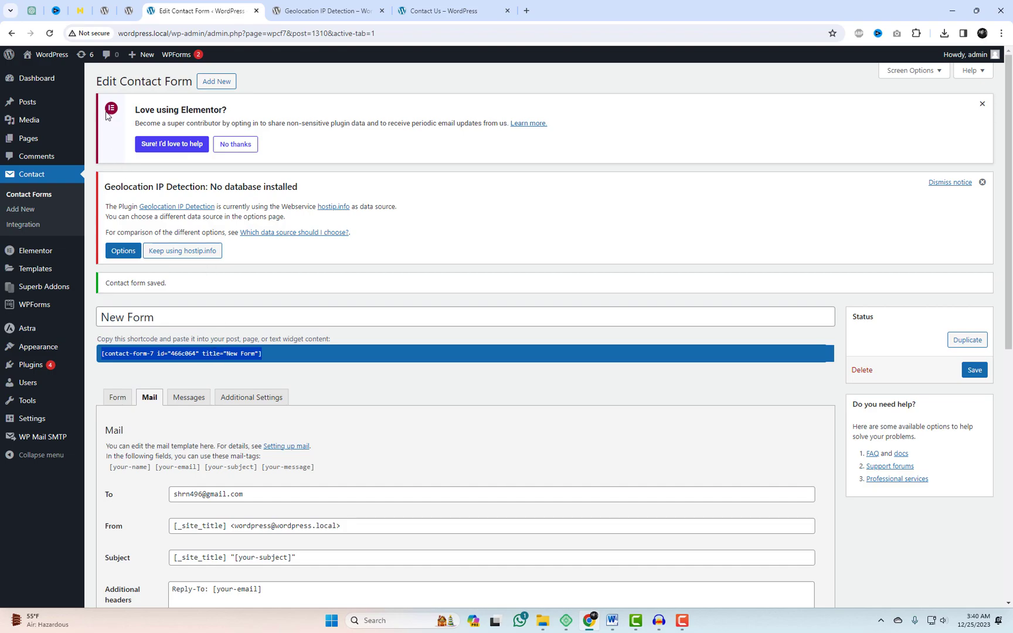
left_click(446, 10)
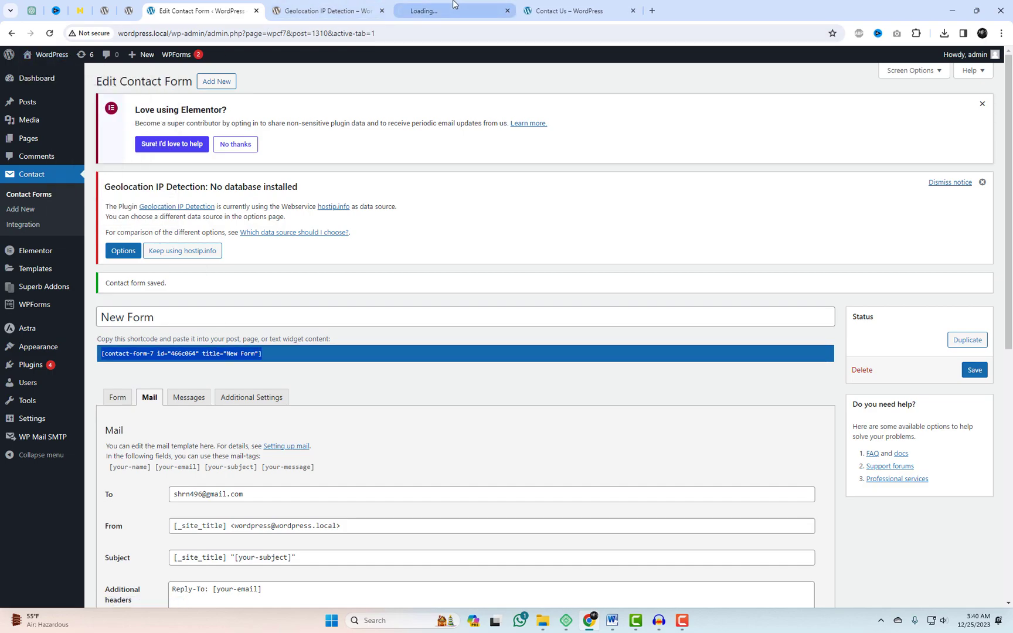
Go to the site's Contact Us page and open it in the Elementor editor.
left_click(453, 10)
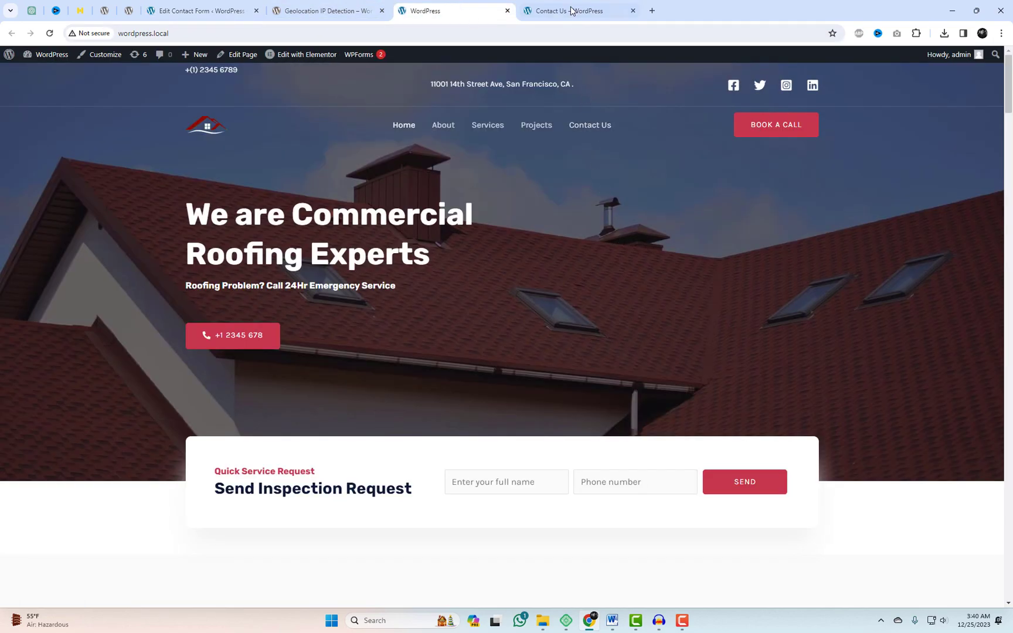
left_click(589, 124)
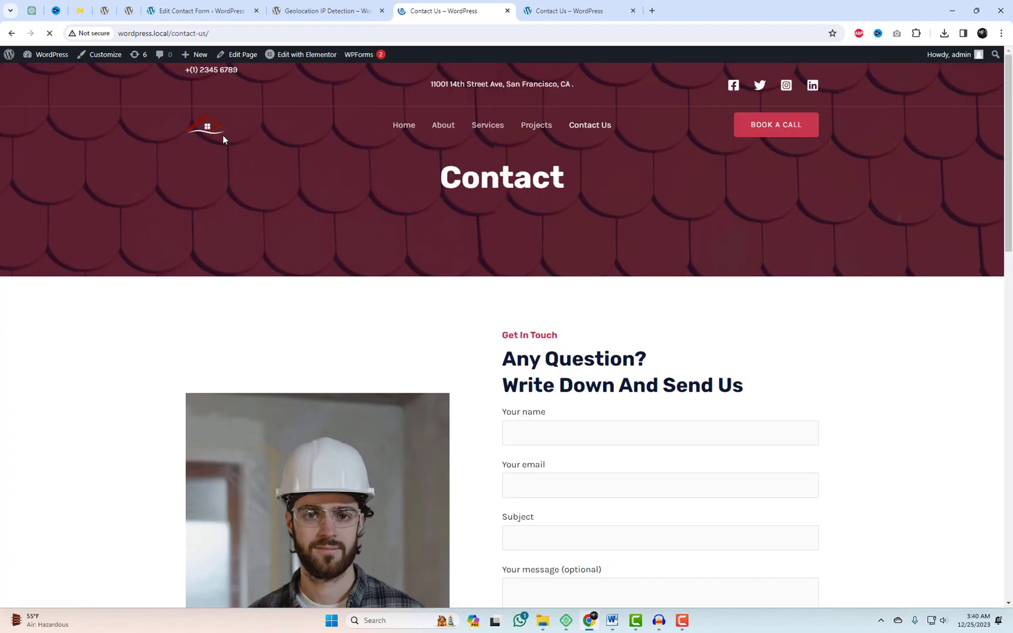
mouse_move(237, 54)
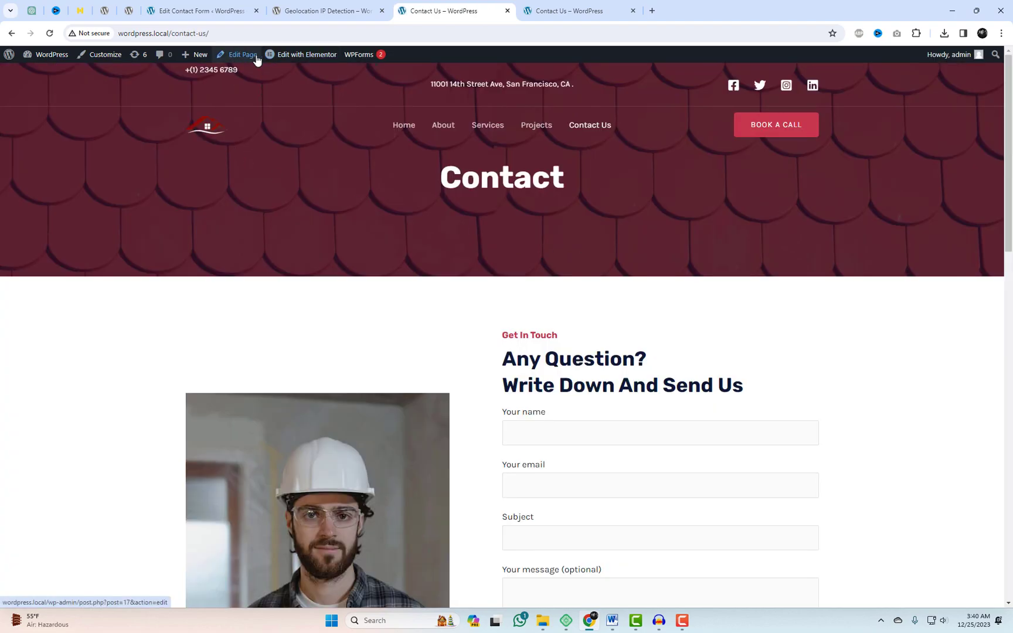
left_click(306, 54)
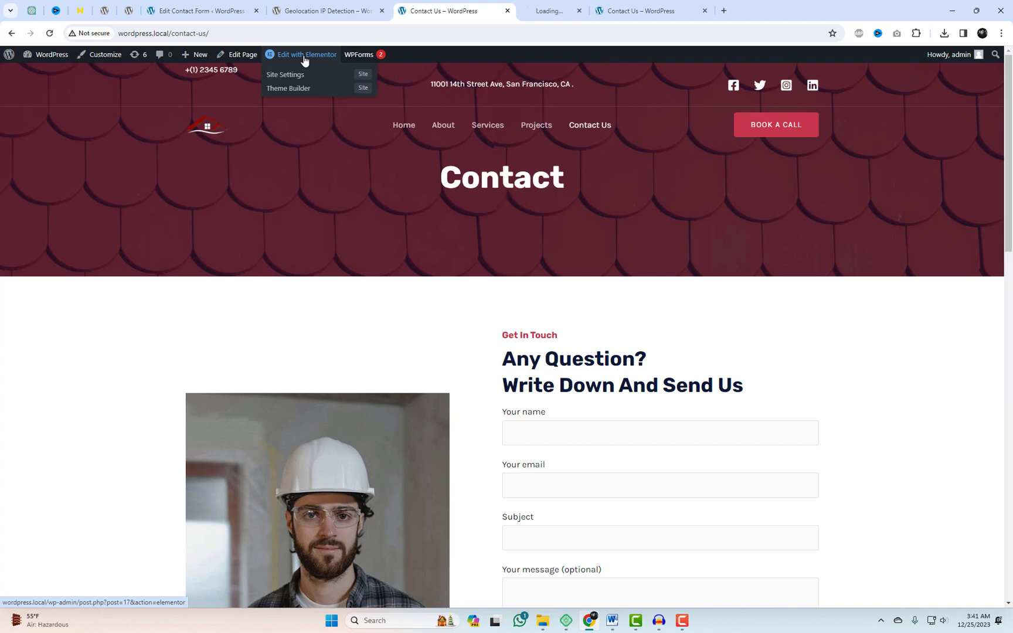
left_click(303, 54)
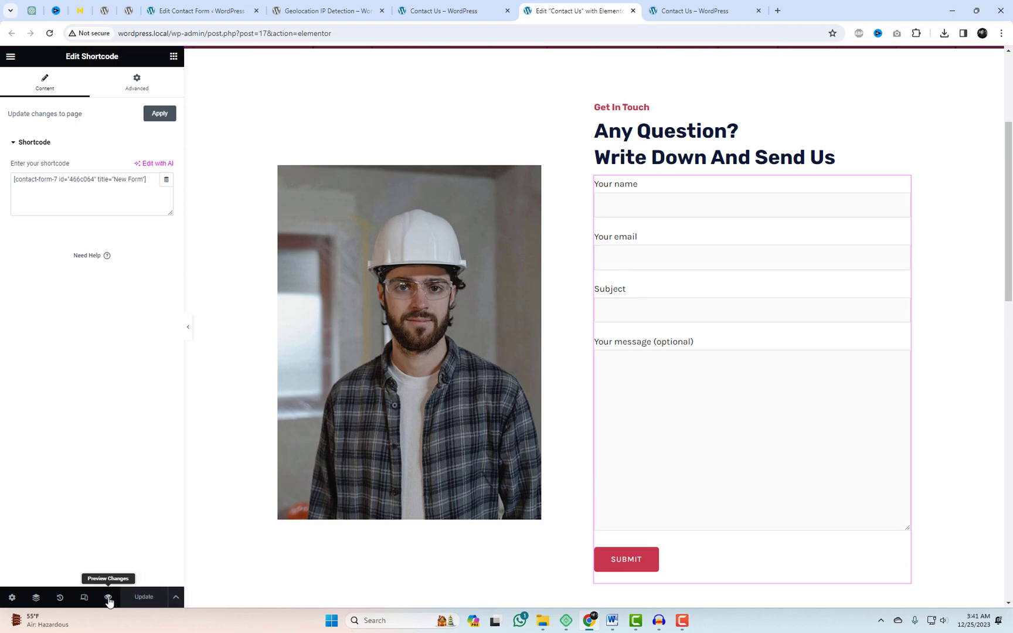
left_click(108, 597)
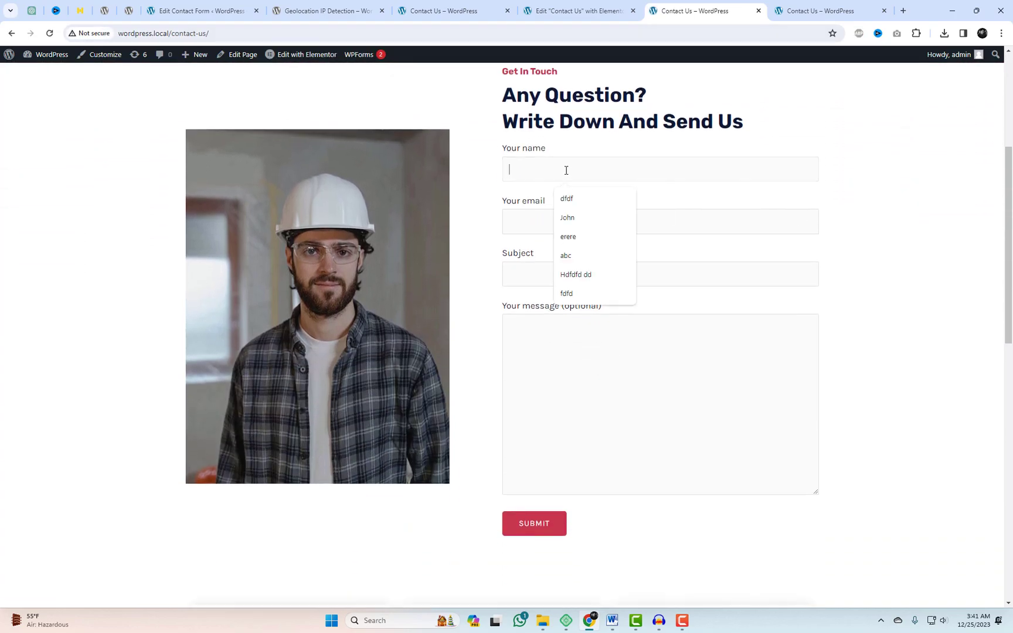
left_click(566, 217)
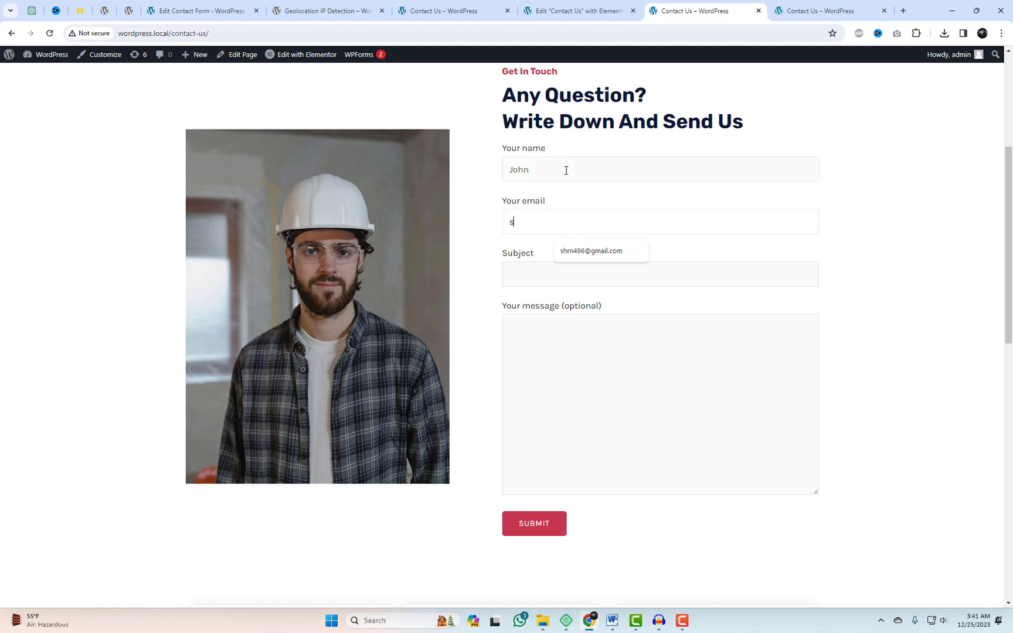
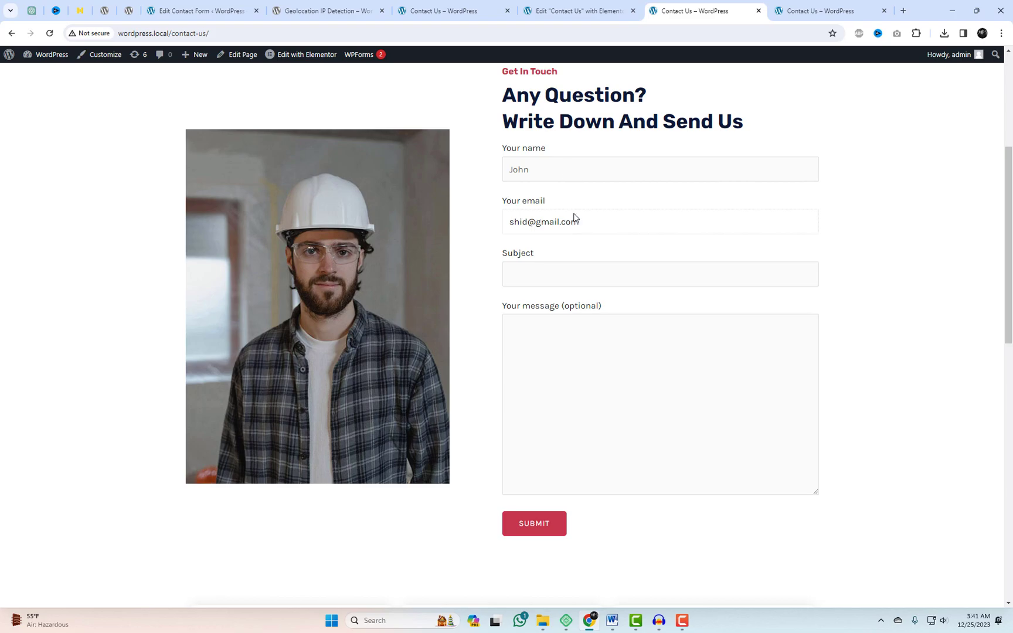
type("hi")
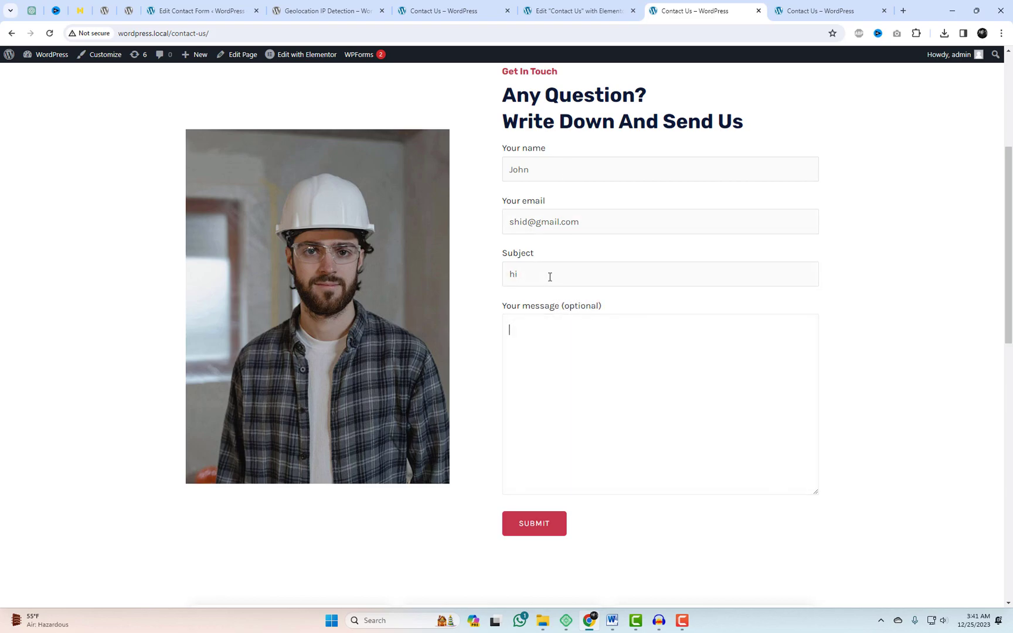
Write 'this is test email for tracking...' as the message, submit it, and check Gmail.
type("this is tes")
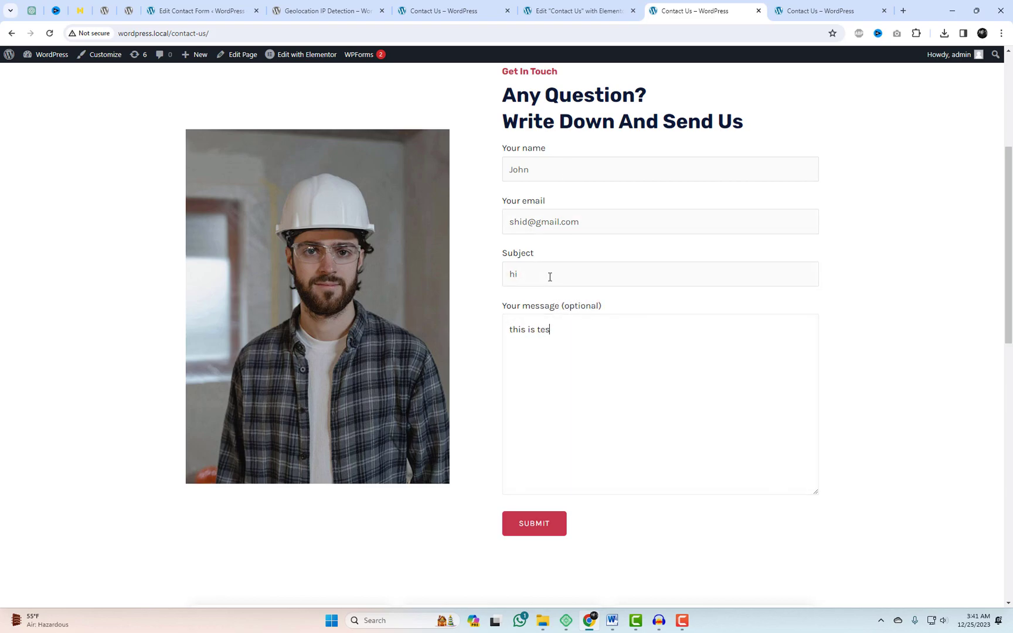
type("t ema")
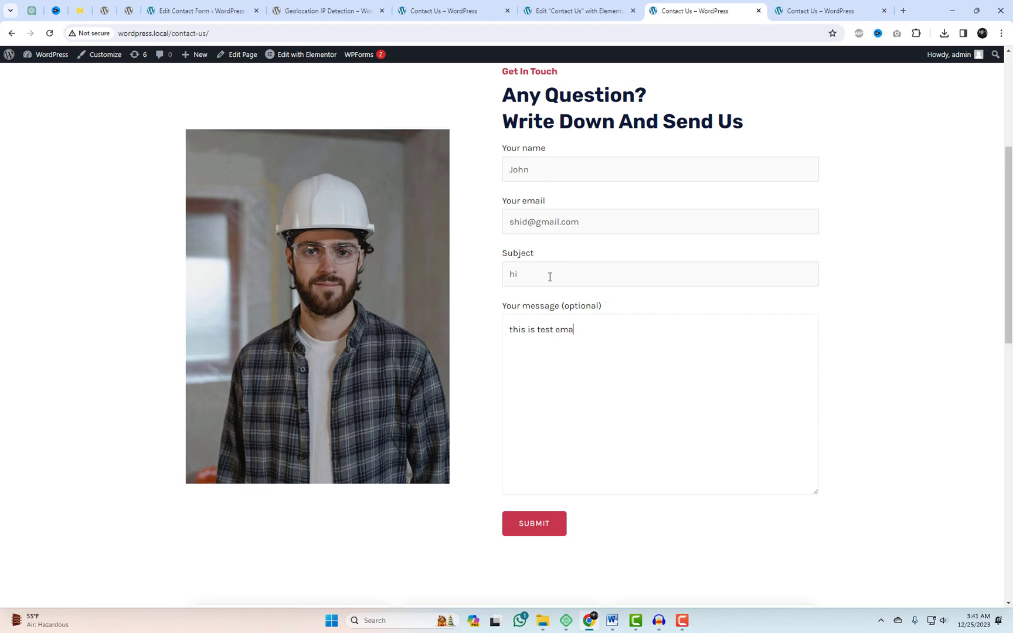
type("il f")
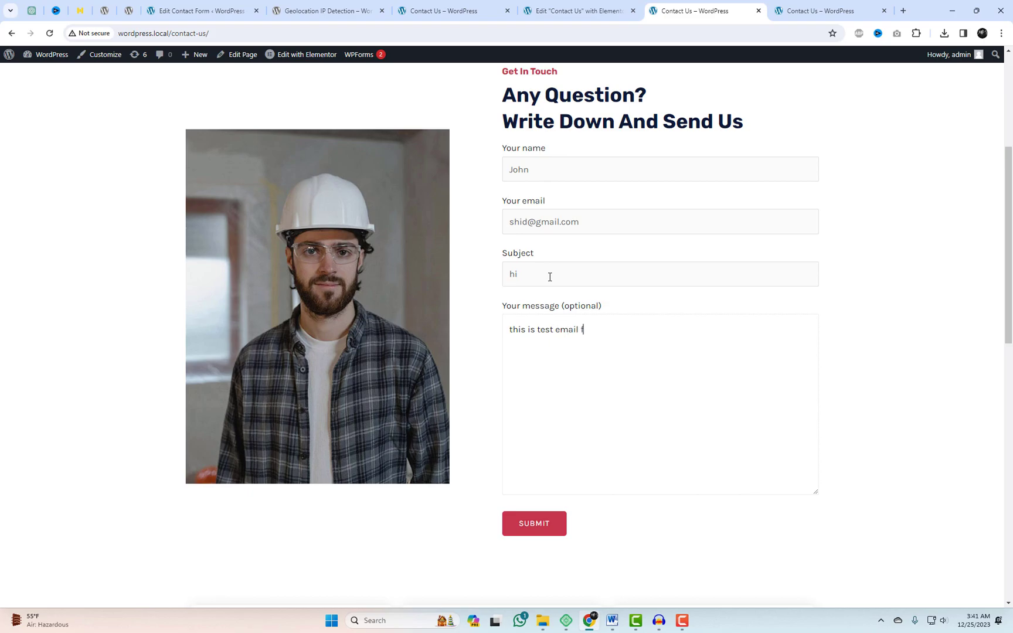
type("for tra")
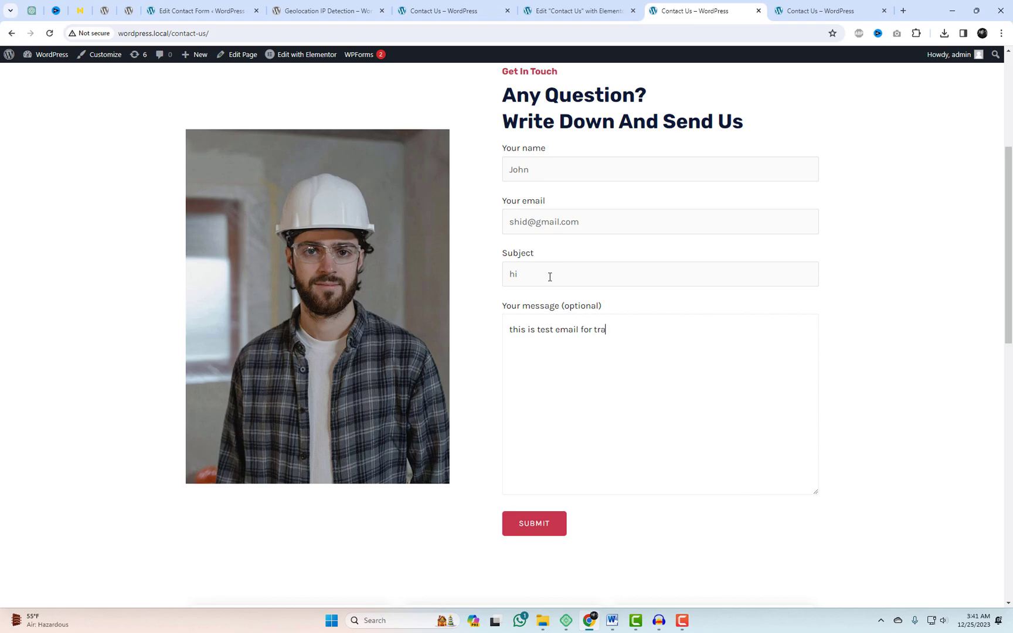
type("cking...")
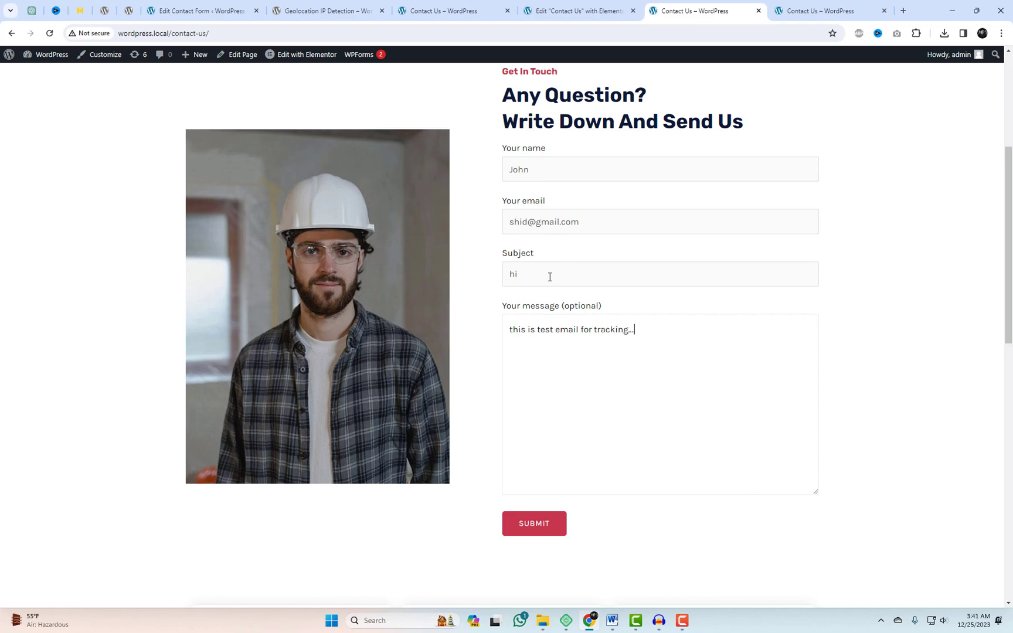
left_click(534, 523)
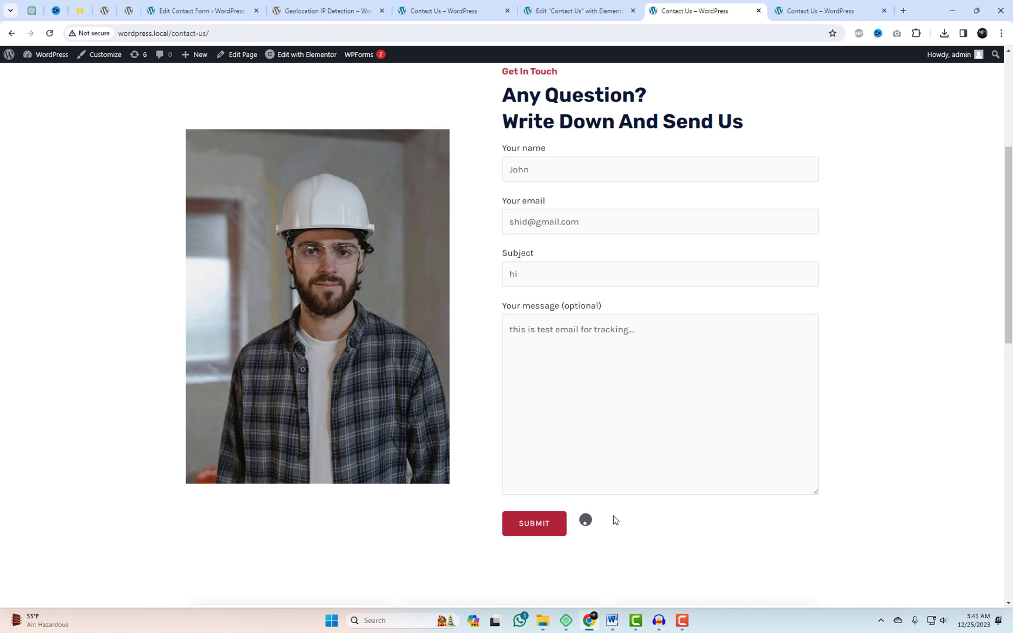
mouse_move(833, 448)
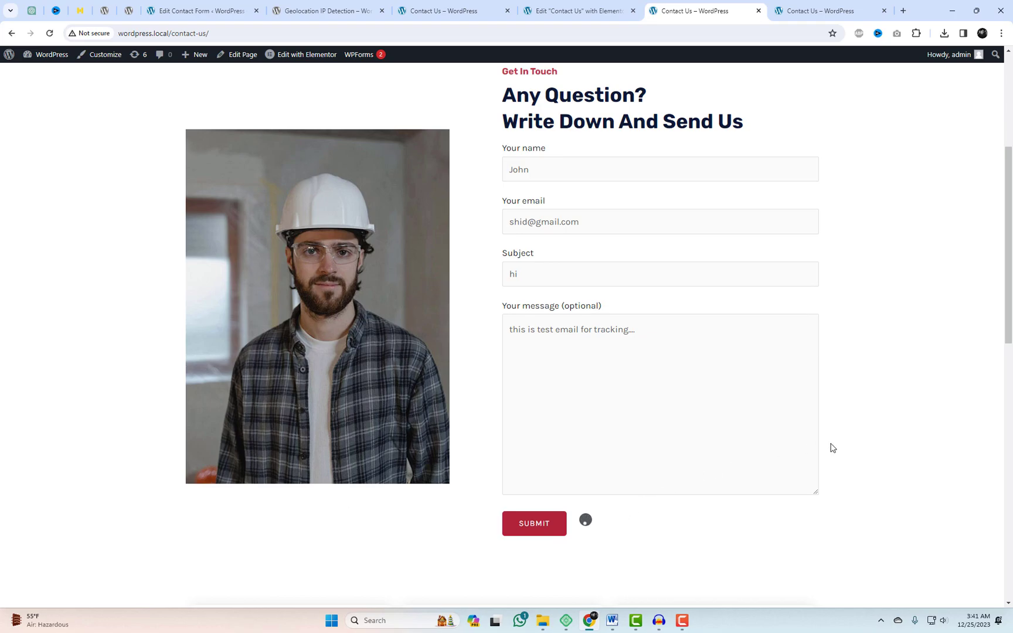
left_click(534, 523)
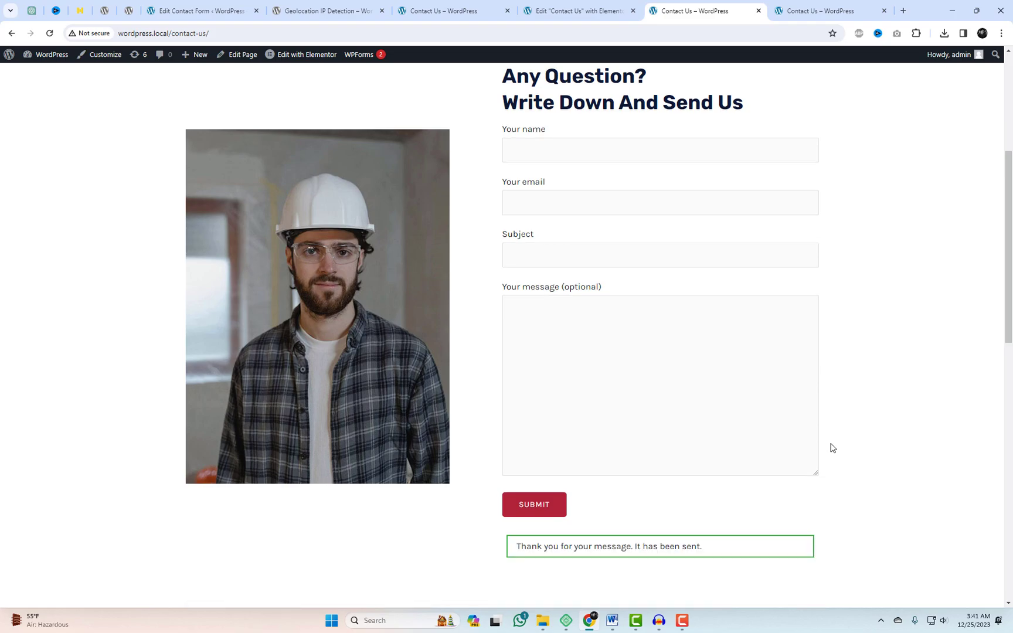
left_click(834, 10)
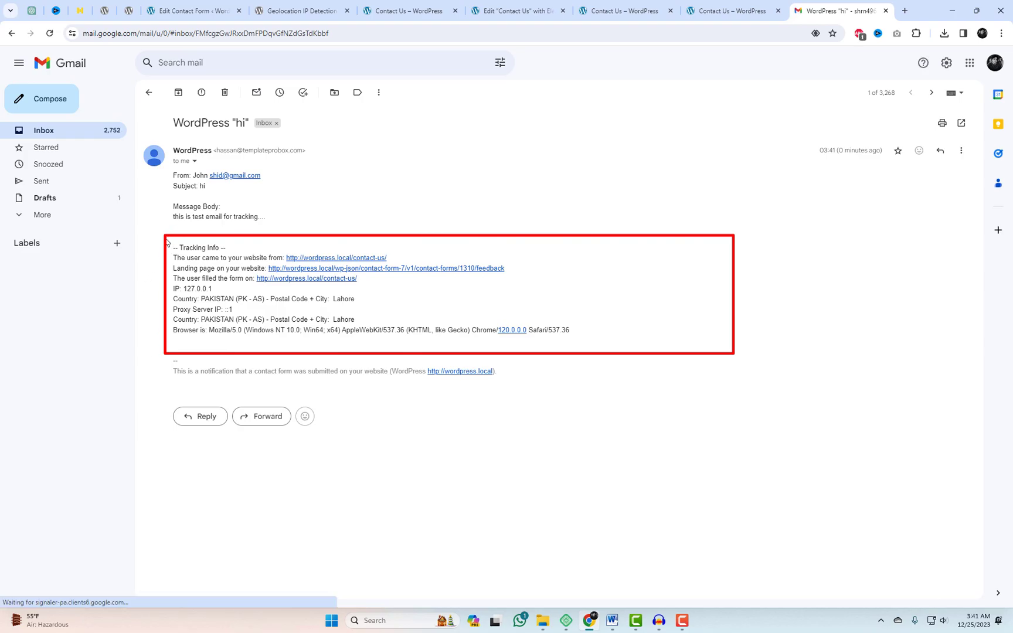
mouse_move(210, 220)
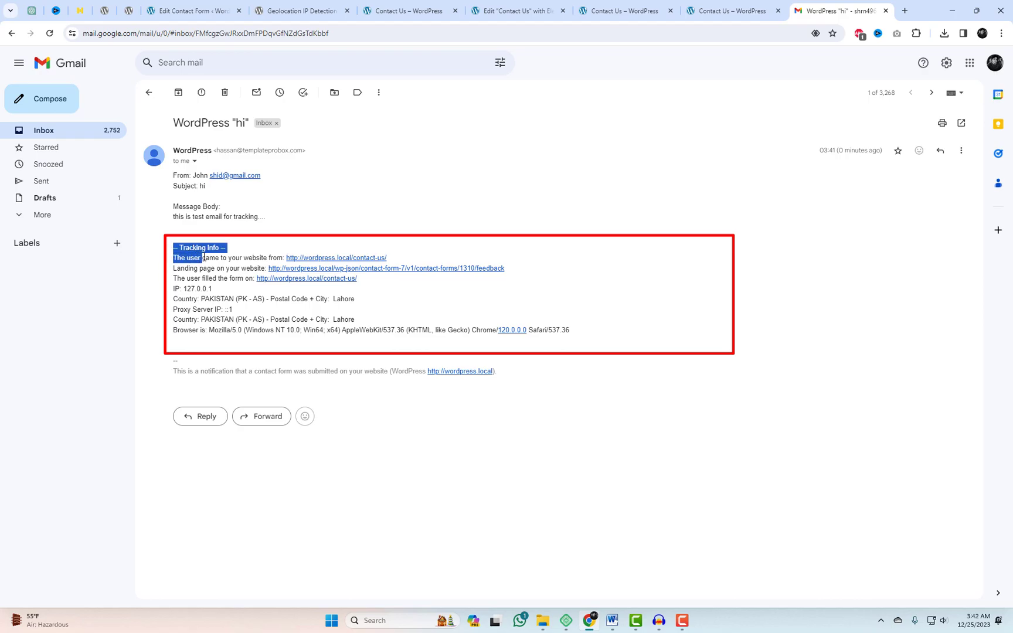
Review the Tracking Info block in the Gmail notification, then return to the Contact Us page.
left_click(455, 312)
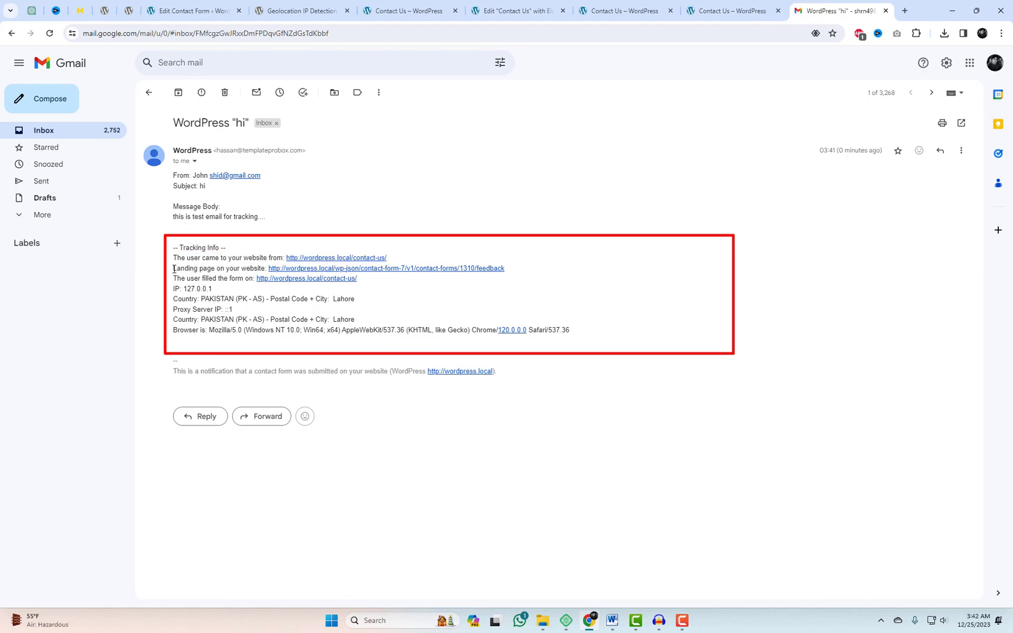
mouse_move(417, 294)
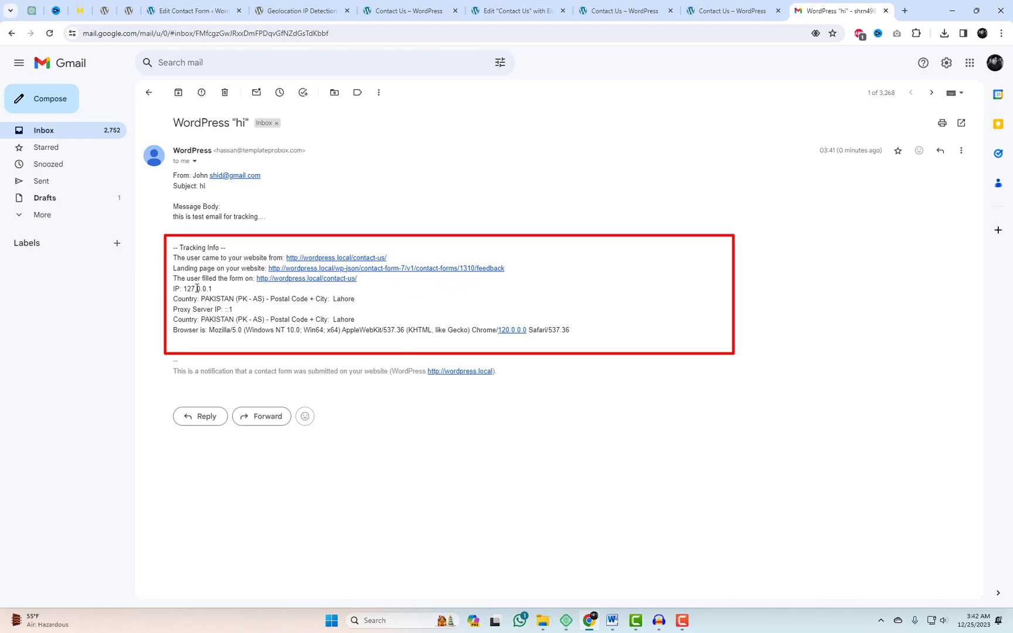
mouse_move(258, 286)
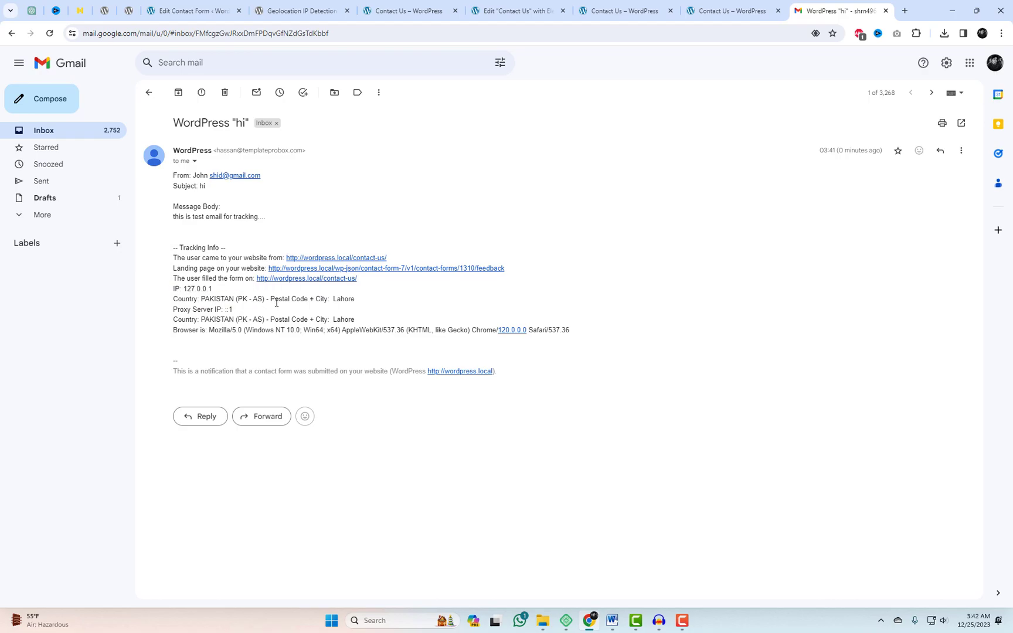
double_click(186, 319)
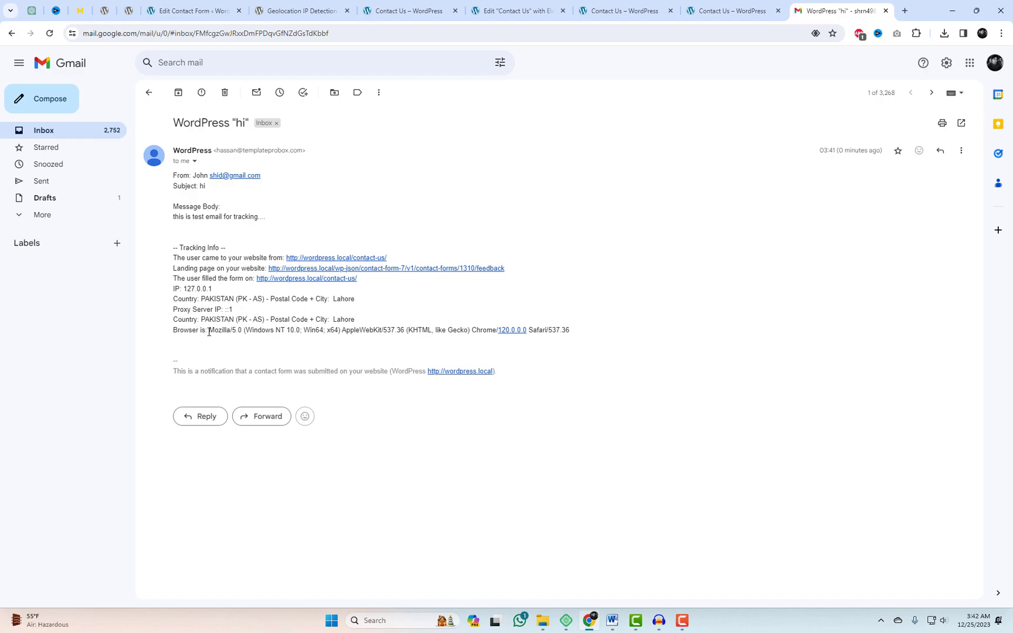
mouse_move(405, 342)
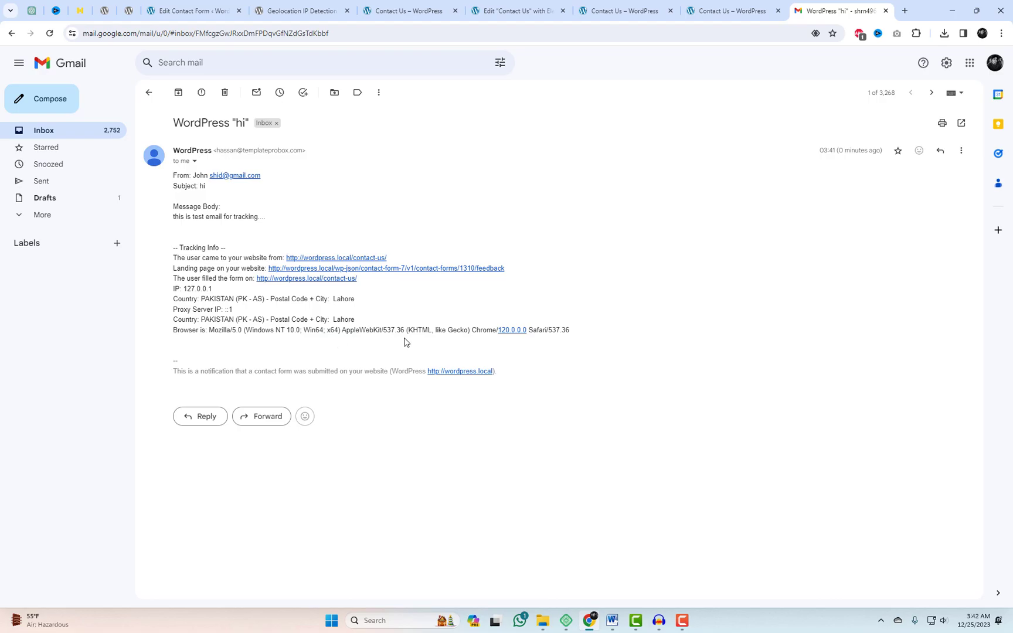
mouse_move(630, 394)
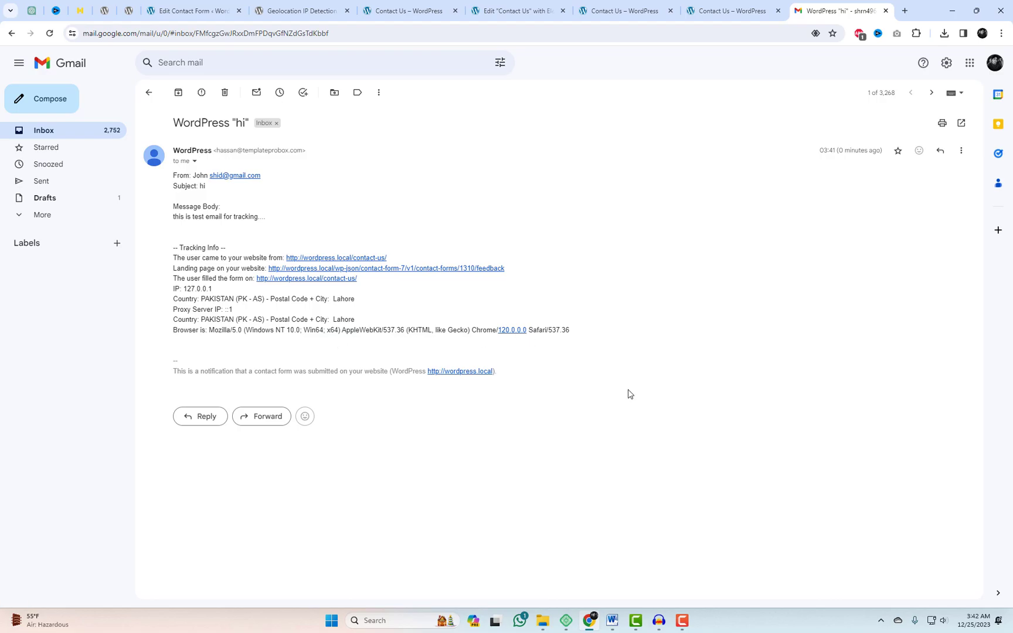
left_click(730, 10)
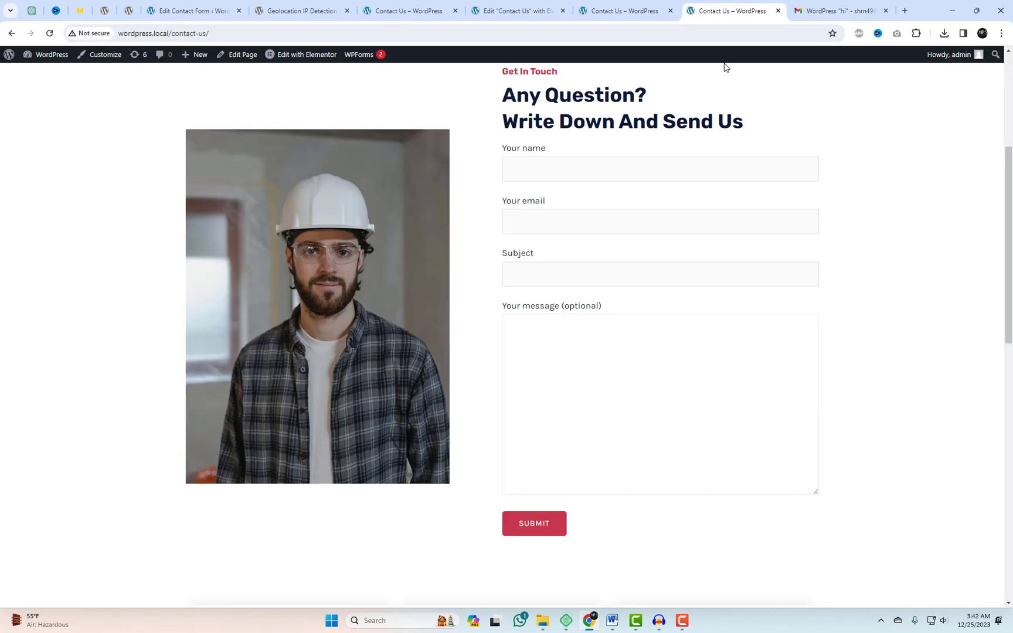